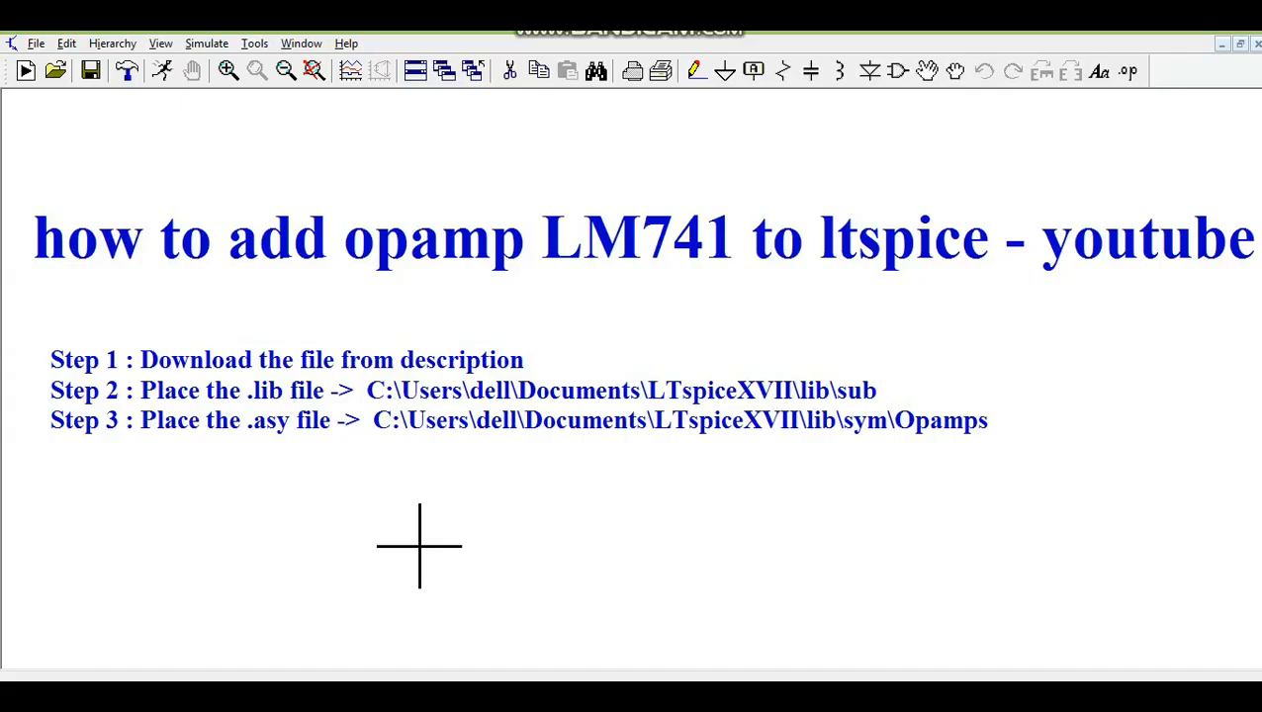
{"action": "mouse_move", "coordinate": [610, 233]}
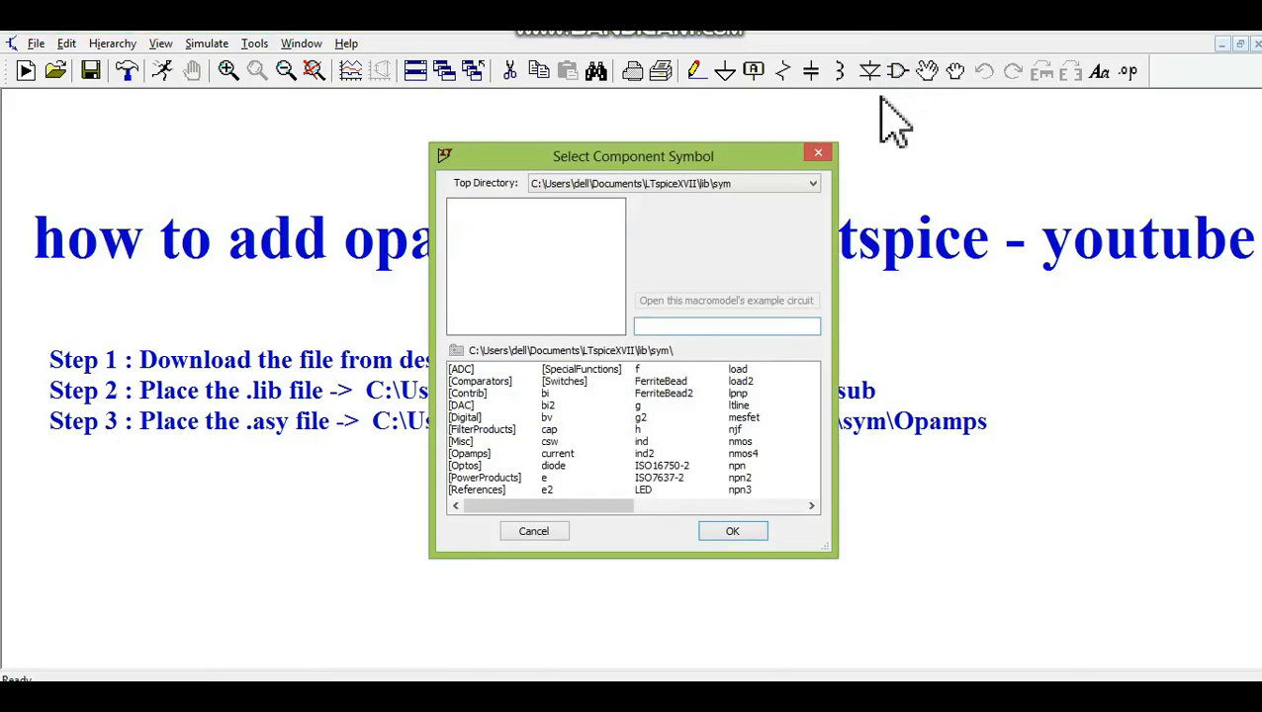
Check the Opamps symbol collection in the component chooser, then dismiss it
{"action": "left_click", "coordinate": [728, 326]}
{"action": "type", "text": "lm741"}
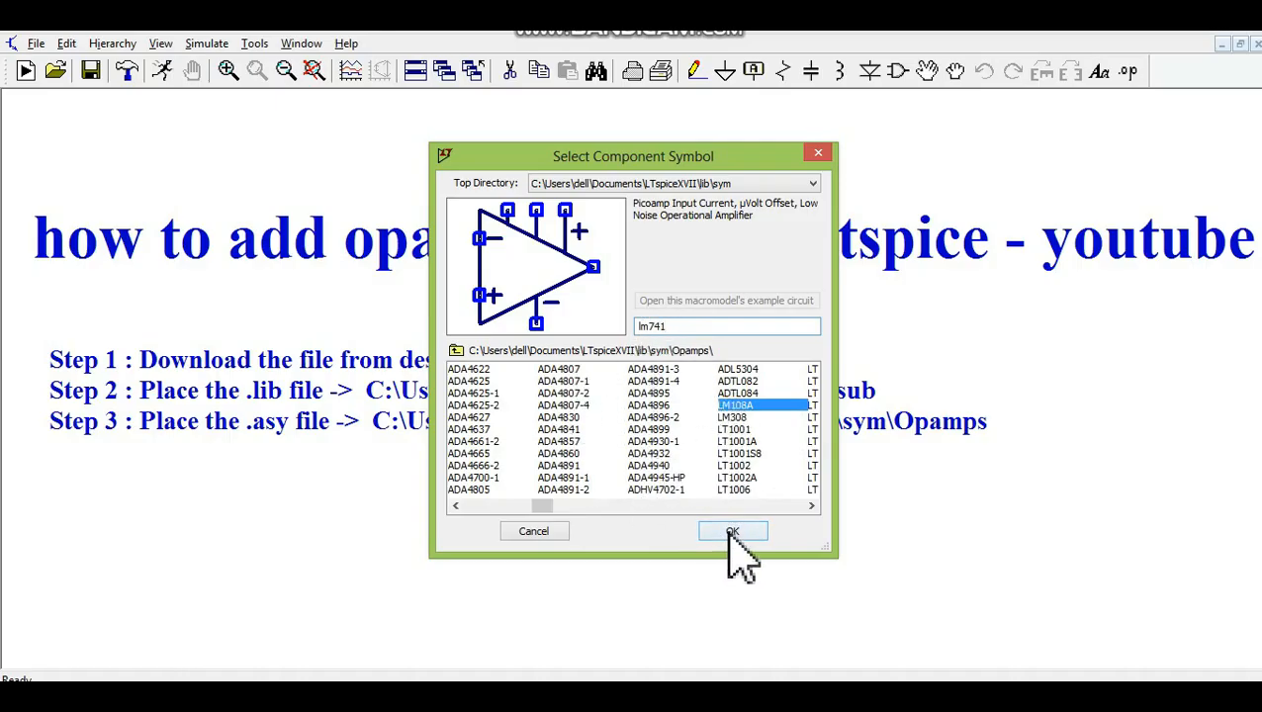
{"action": "left_click", "coordinate": [731, 530]}
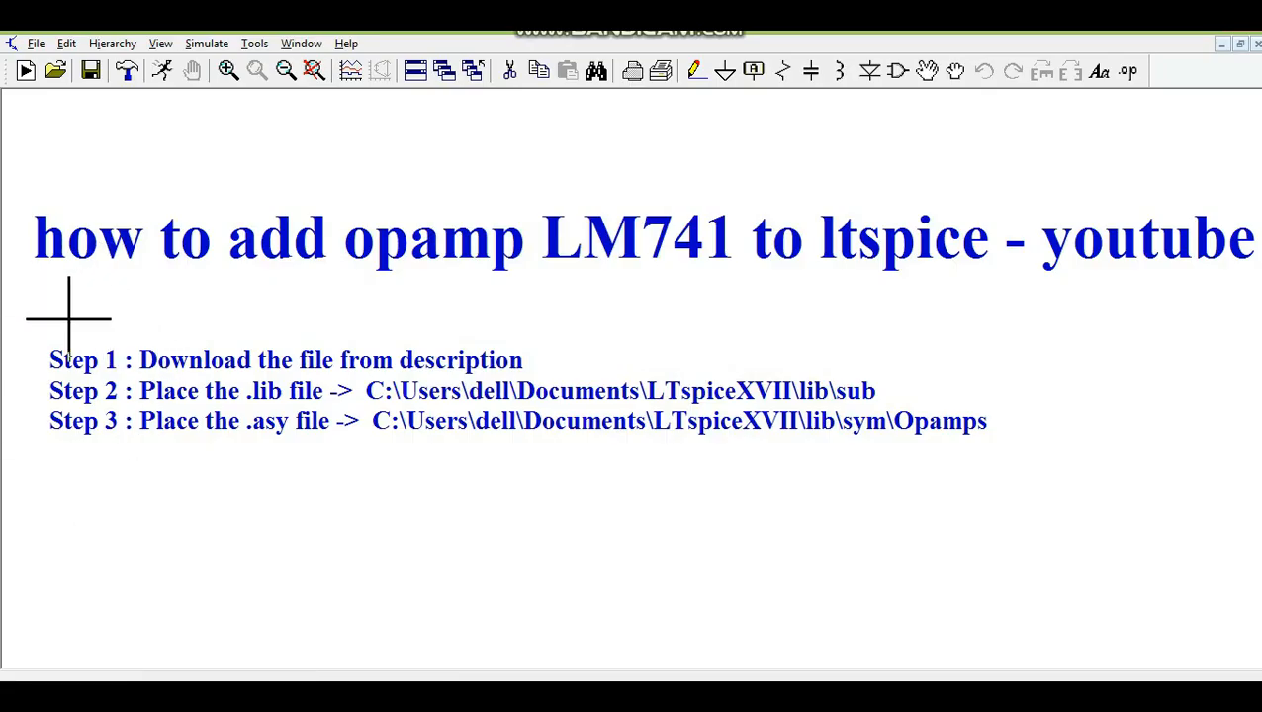
{"action": "mouse_move", "coordinate": [136, 317]}
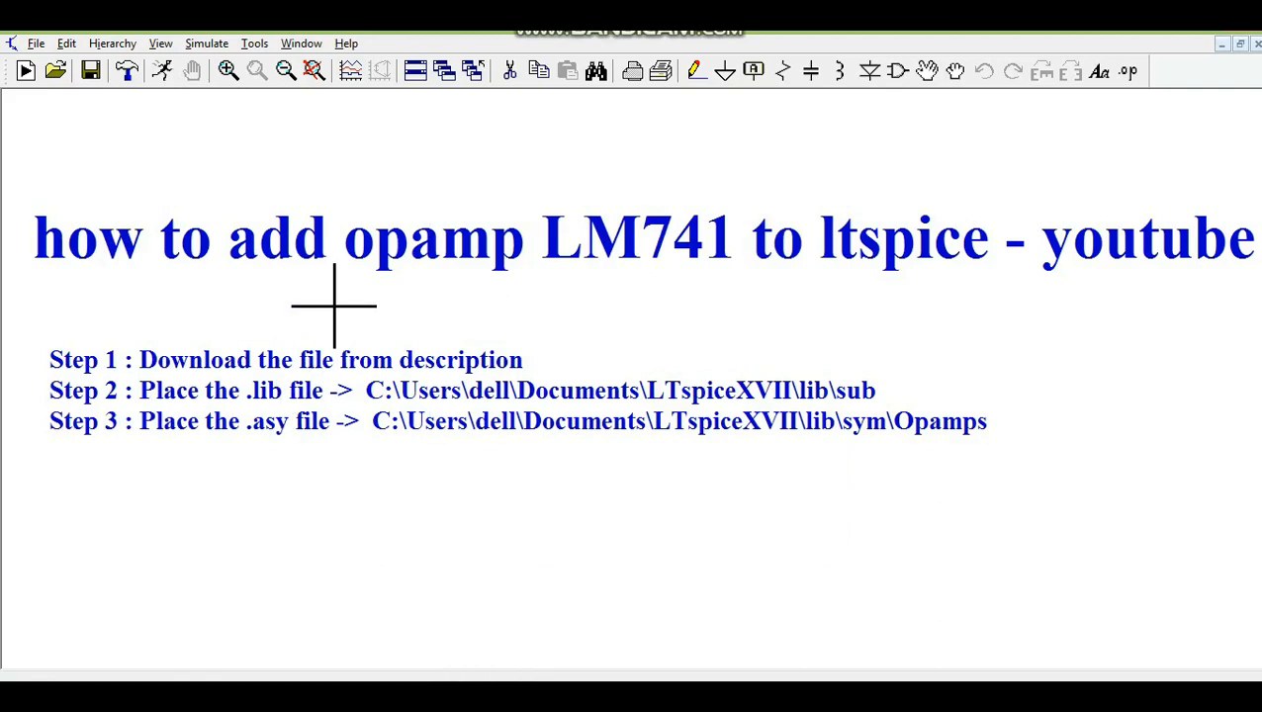
{"action": "mouse_move", "coordinate": [749, 360]}
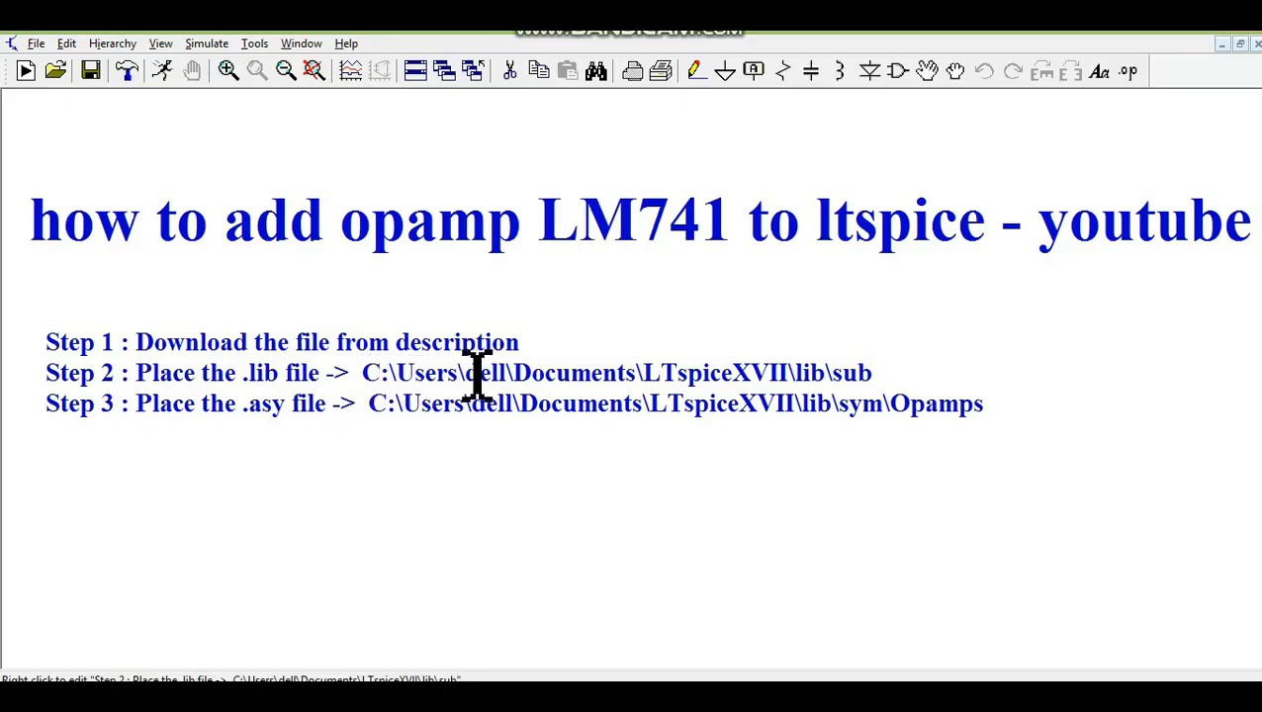
{"action": "mouse_move", "coordinate": [524, 379]}
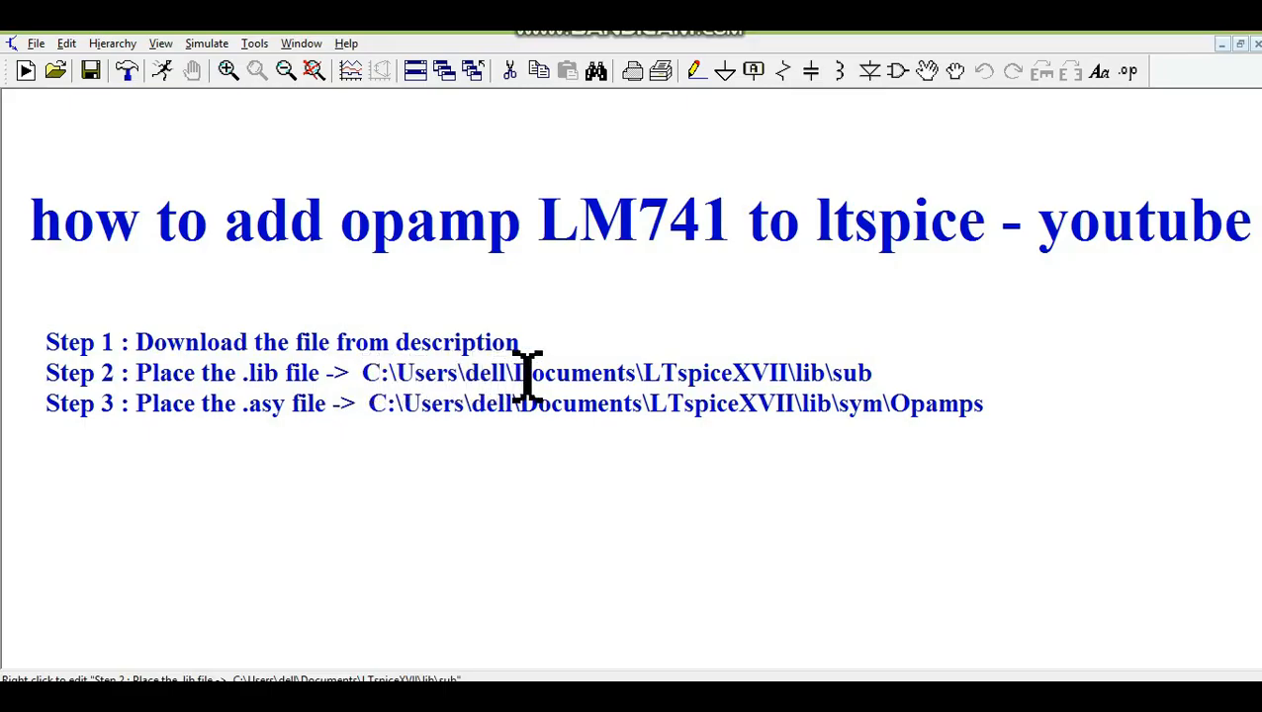
{"action": "mouse_move", "coordinate": [649, 379]}
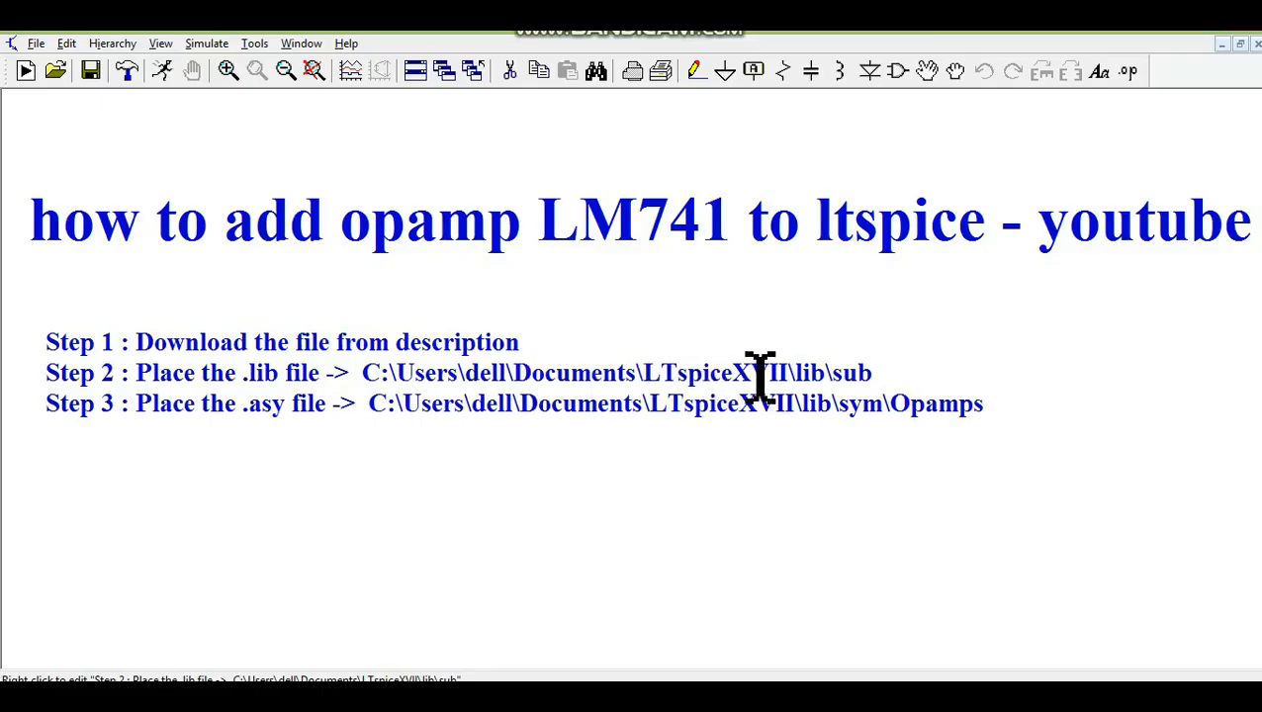
{"action": "mouse_move", "coordinate": [819, 376]}
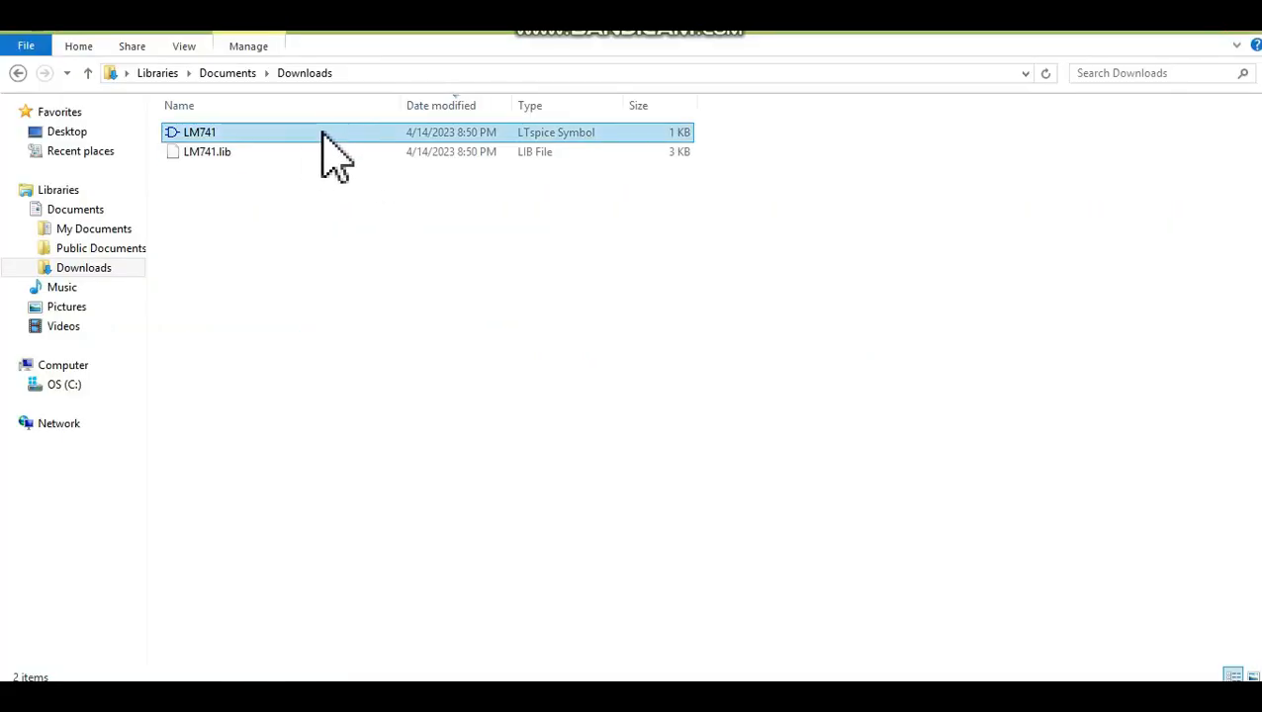
Copy LM741.lib from Downloads into My Documents\LTspiceXVII\lib\sub, then return to Downloads
{"action": "right_click", "coordinate": [208, 150]}
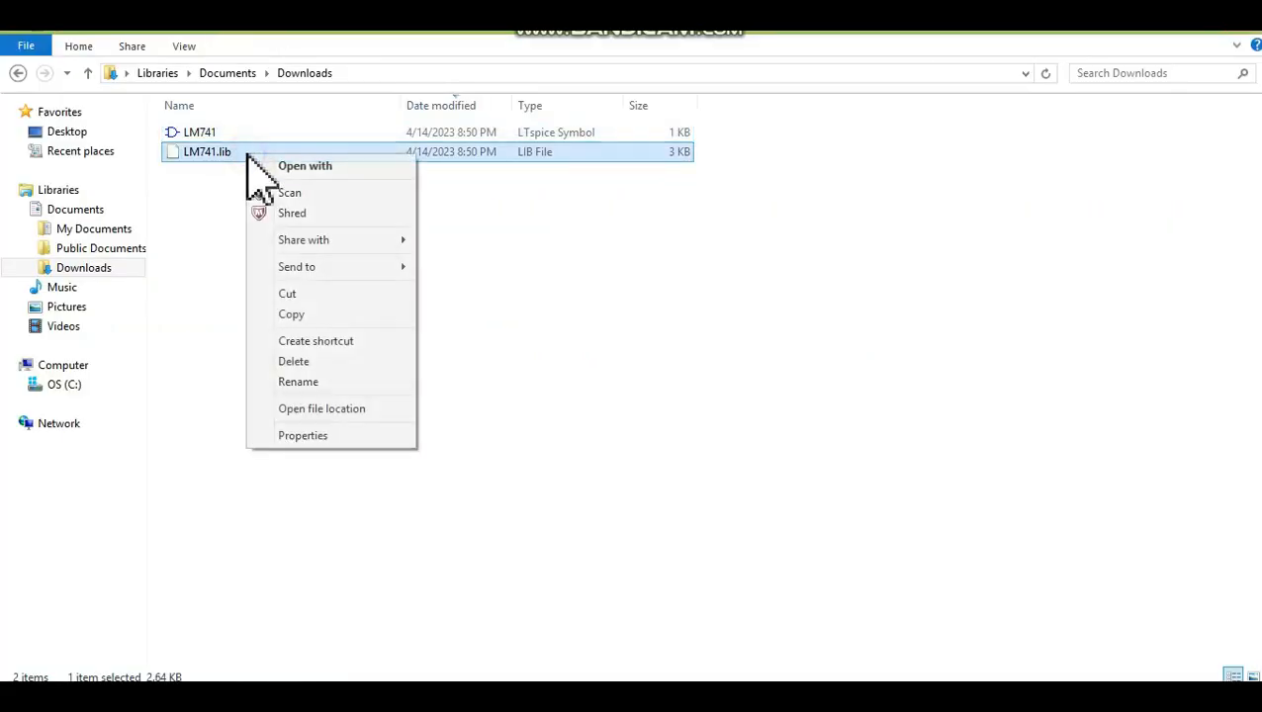
{"action": "left_click", "coordinate": [277, 332]}
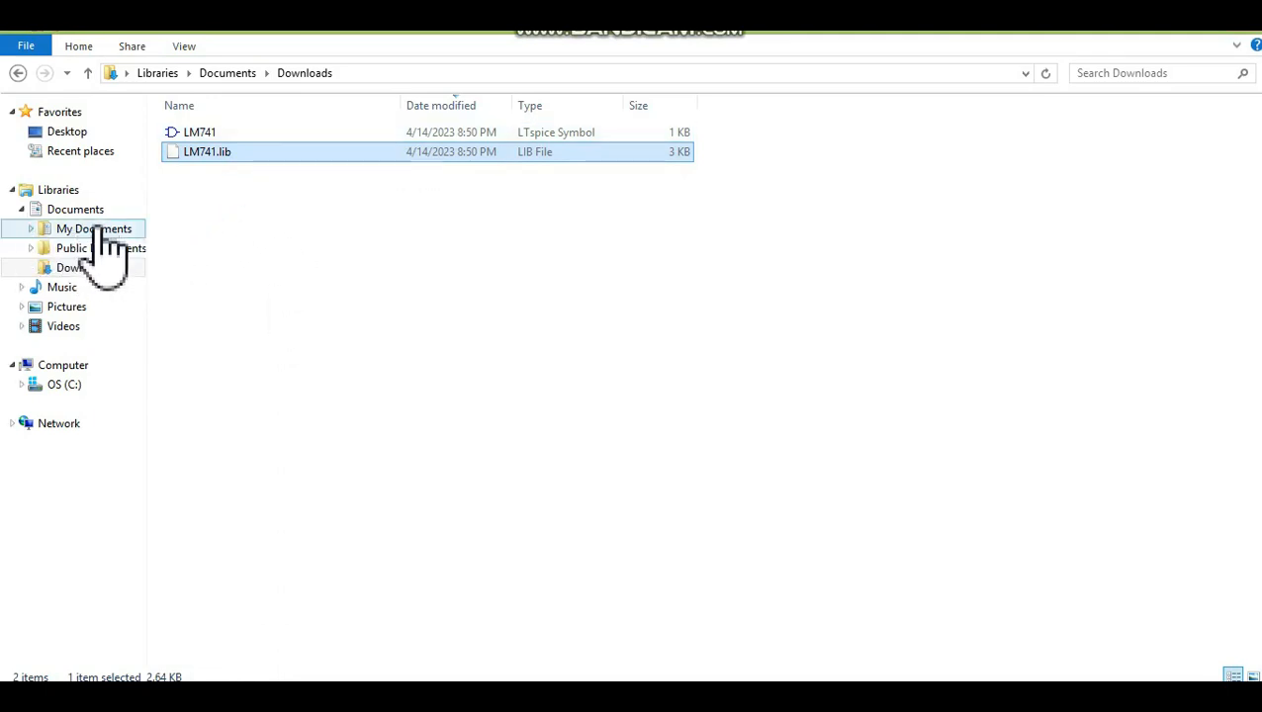
{"action": "left_click", "coordinate": [93, 230]}
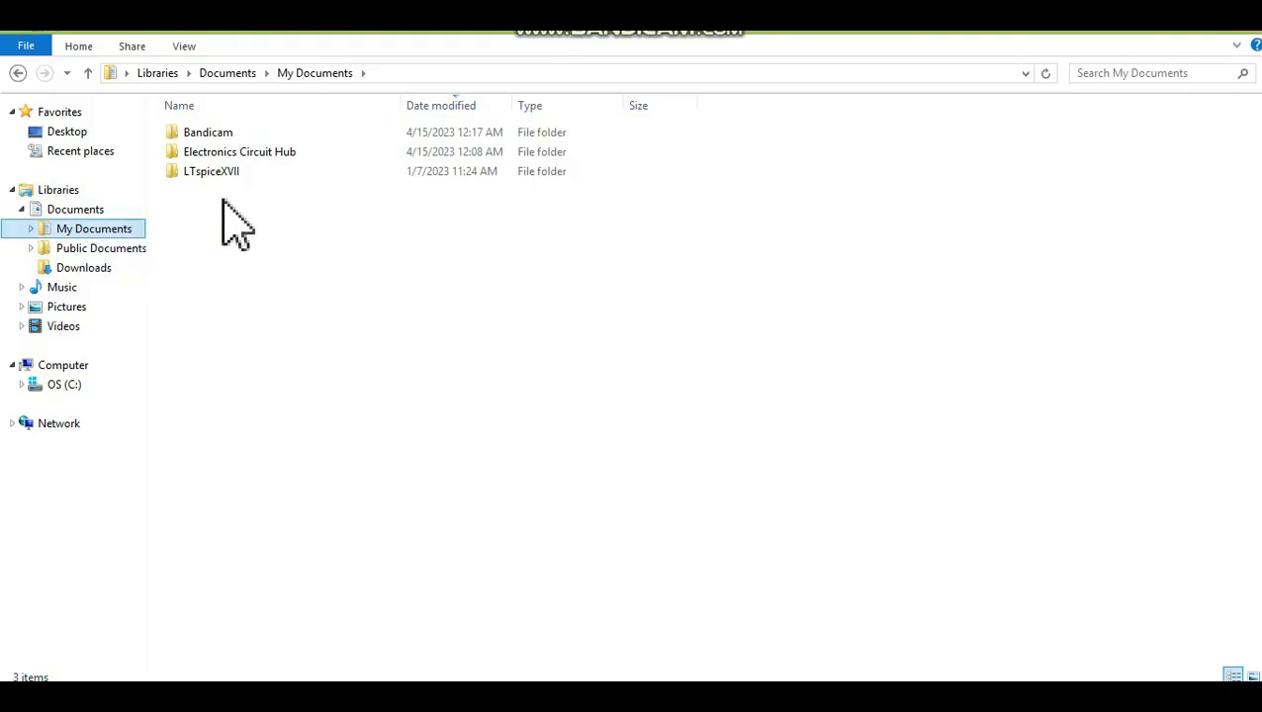
{"action": "mouse_move", "coordinate": [210, 170]}
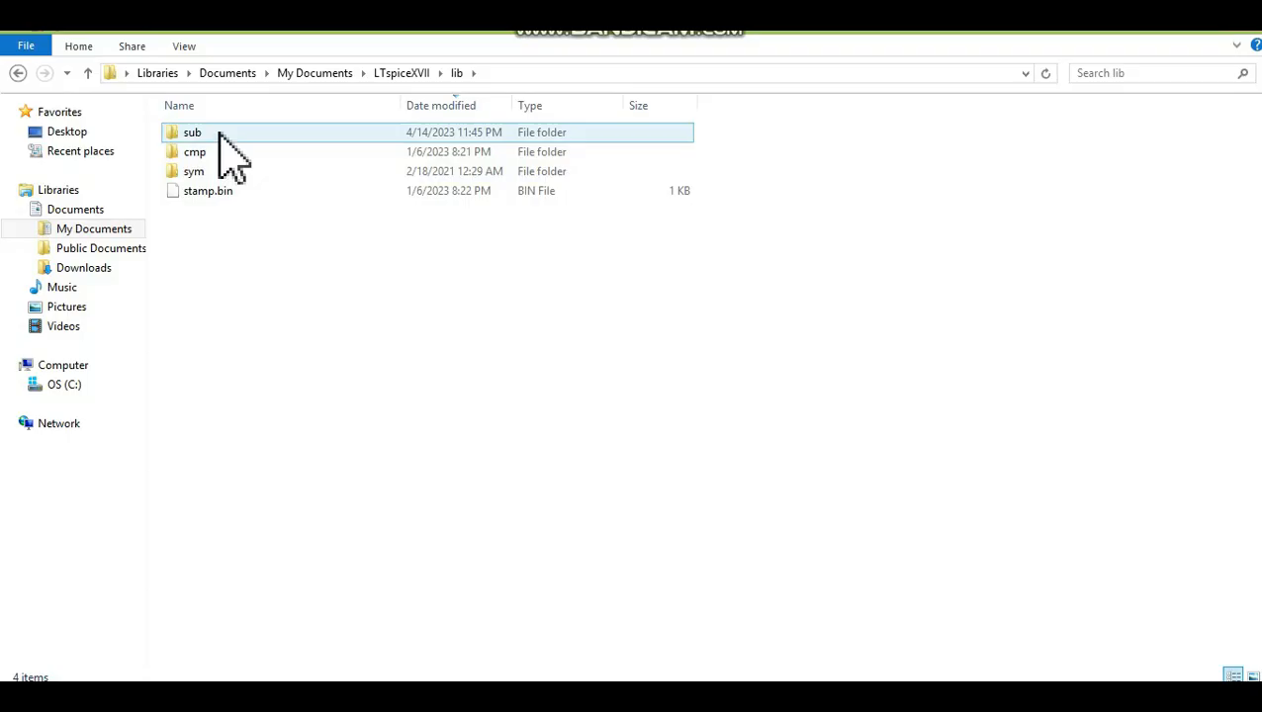
{"action": "double_click", "coordinate": [191, 130]}
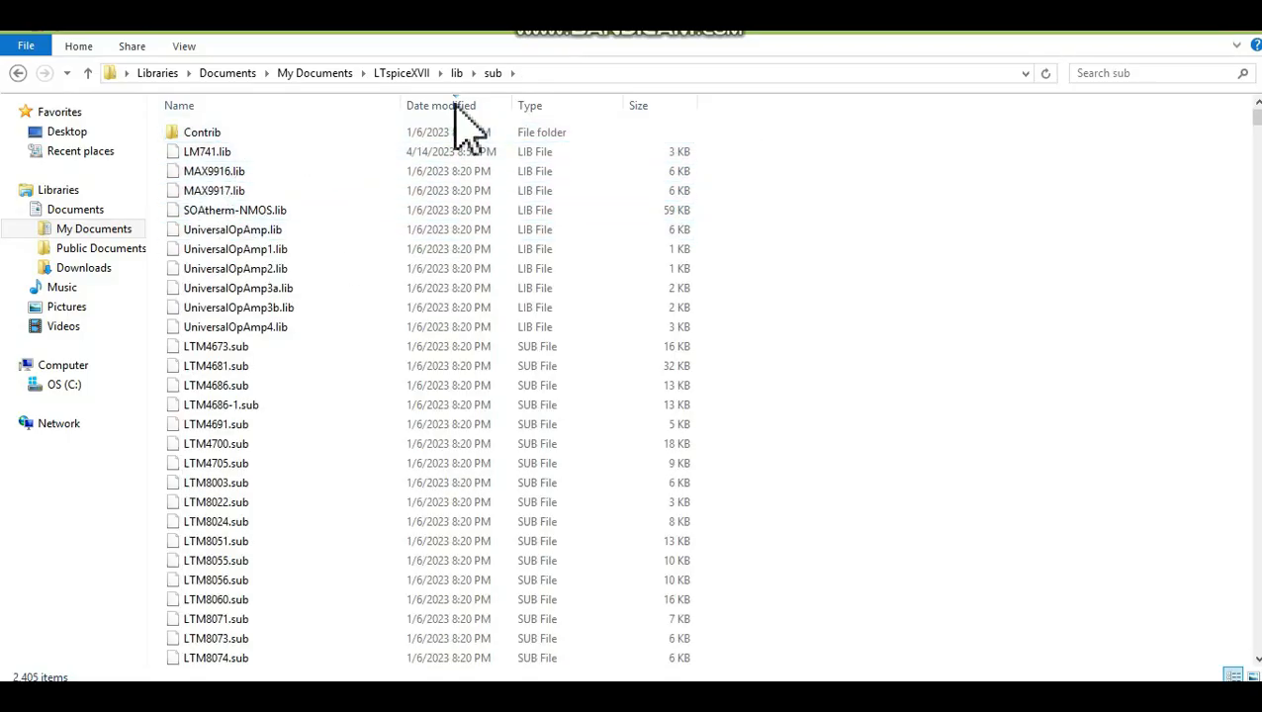
{"action": "mouse_move", "coordinate": [217, 210]}
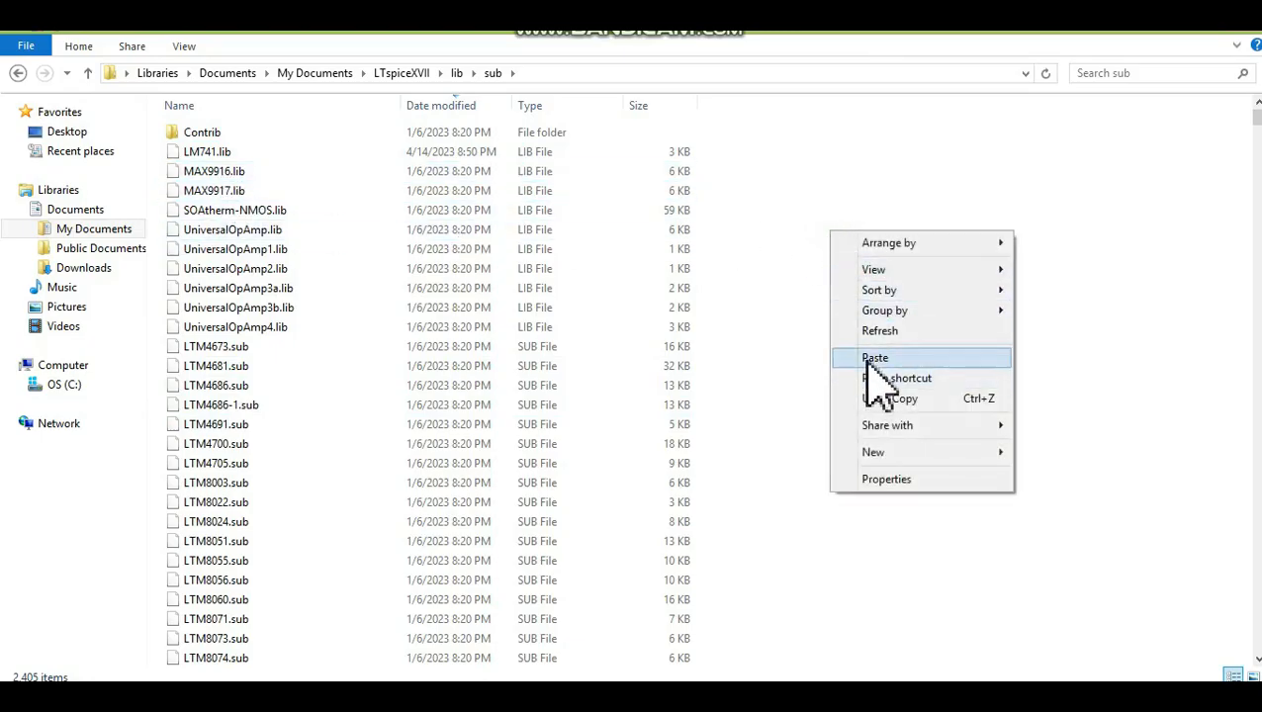
{"action": "left_click", "coordinate": [874, 356]}
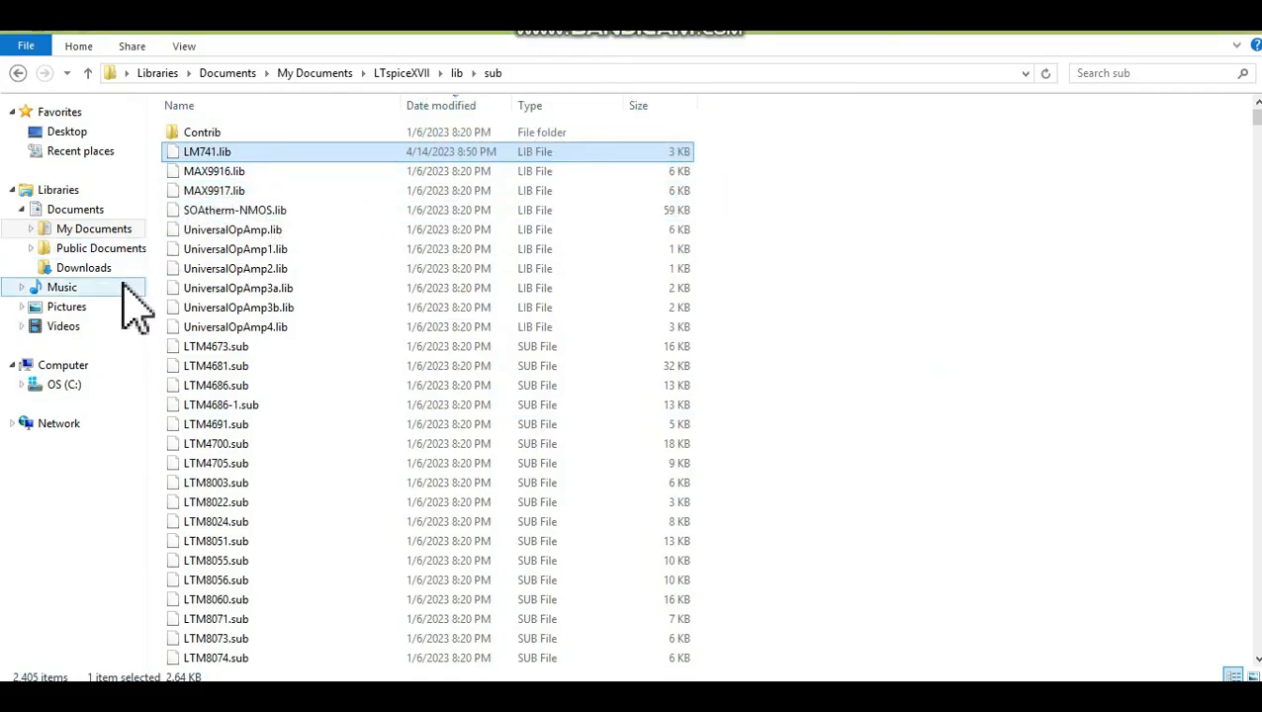
{"action": "left_click", "coordinate": [83, 267]}
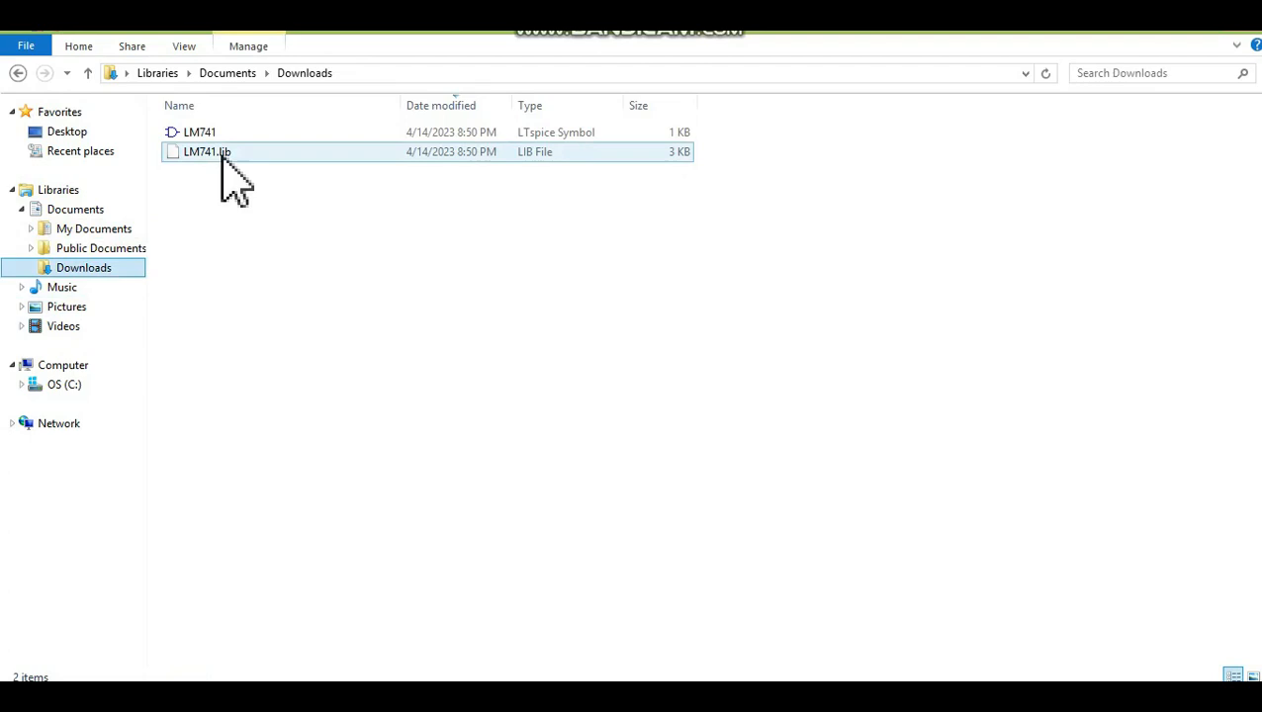
Copy the LM741.asy symbol from Downloads into LTspiceXVII\lib\sym\Opamps
{"action": "right_click", "coordinate": [197, 130]}
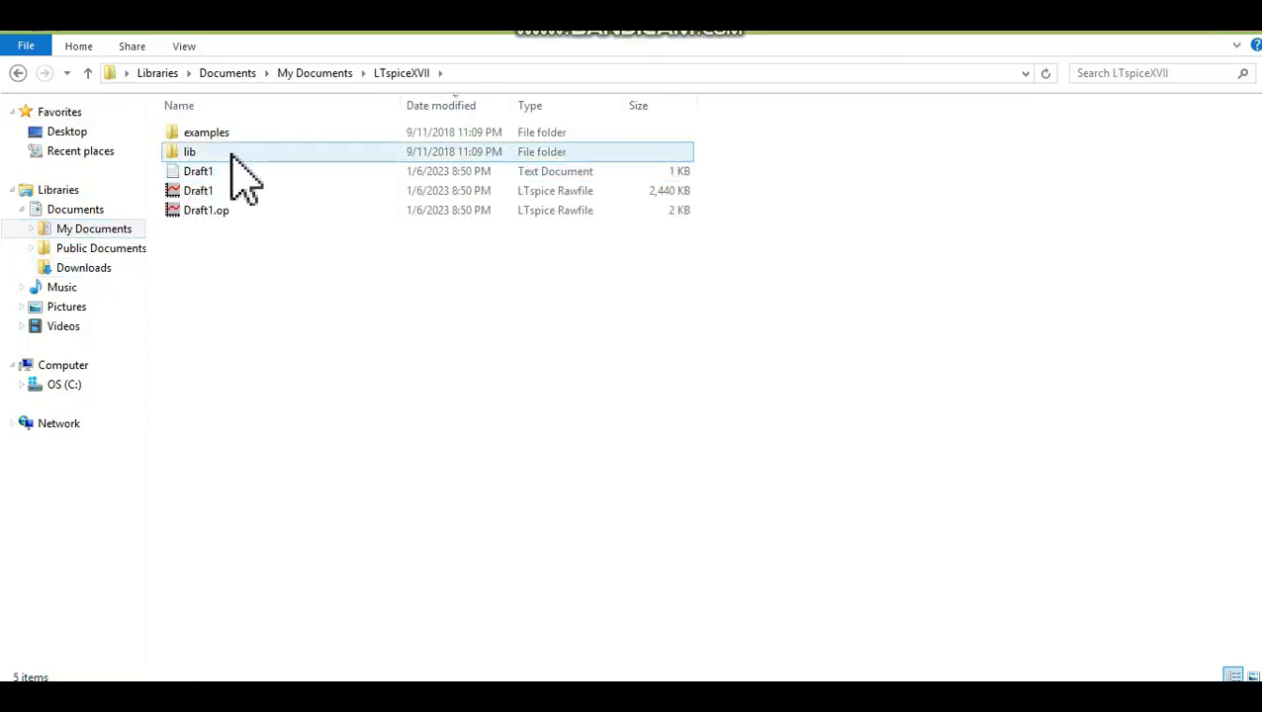
{"action": "double_click", "coordinate": [190, 151]}
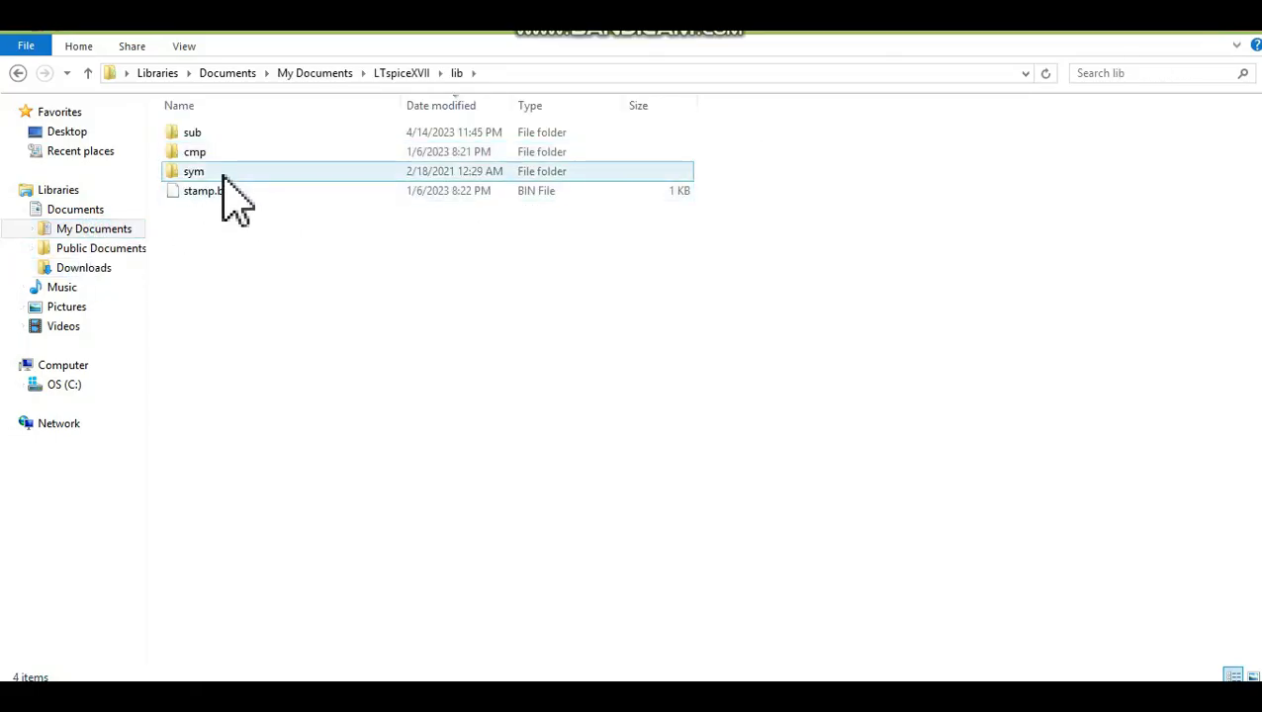
{"action": "mouse_move", "coordinate": [198, 176]}
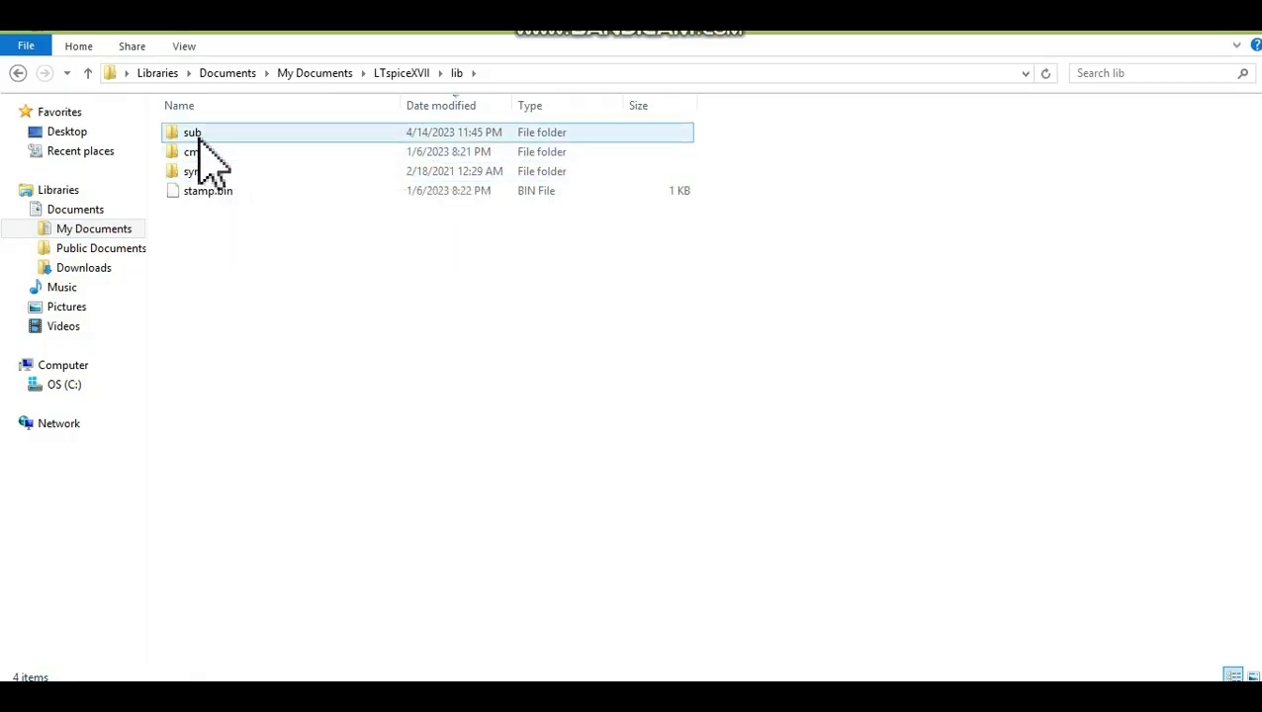
{"action": "mouse_move", "coordinate": [194, 170]}
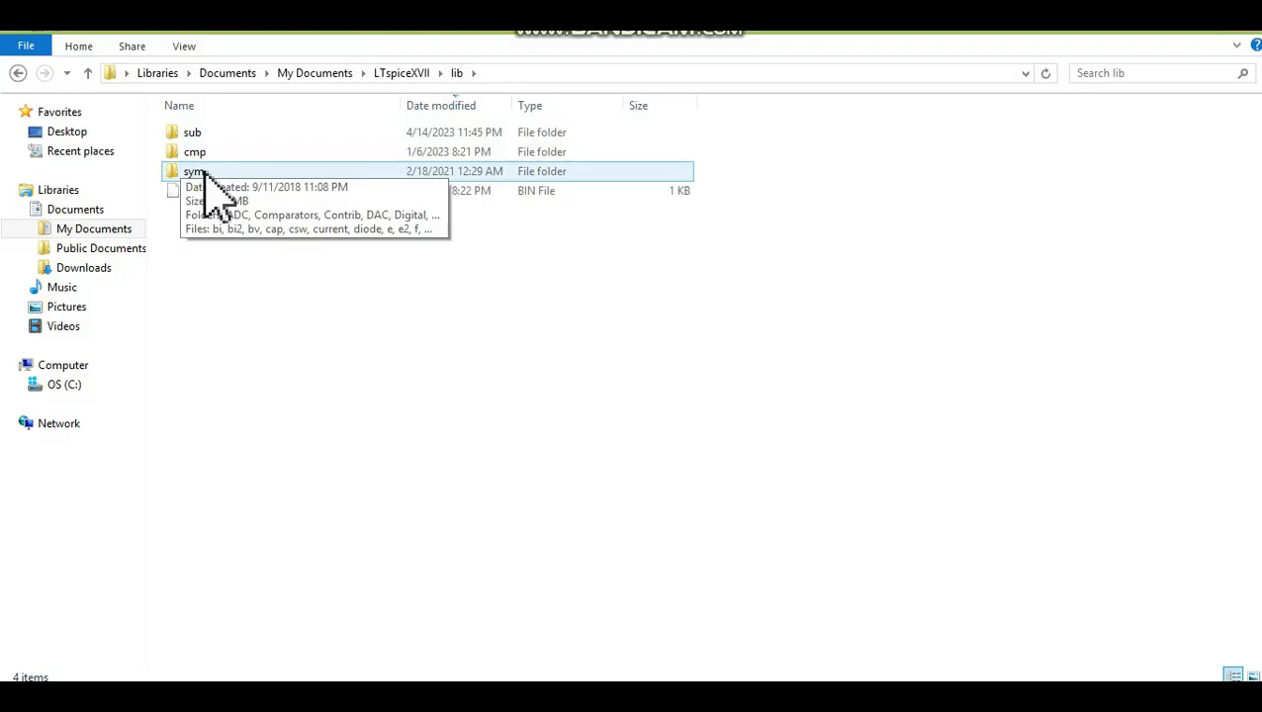
{"action": "double_click", "coordinate": [193, 170]}
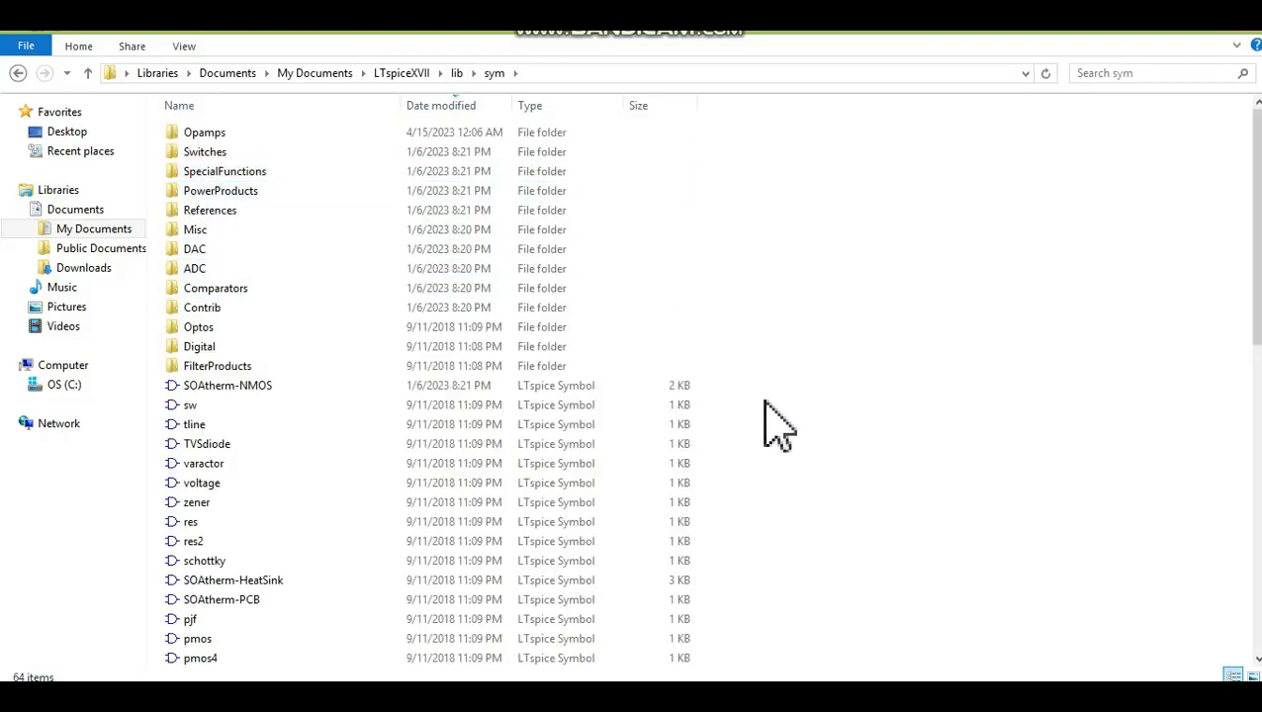
{"action": "right_click", "coordinate": [782, 425]}
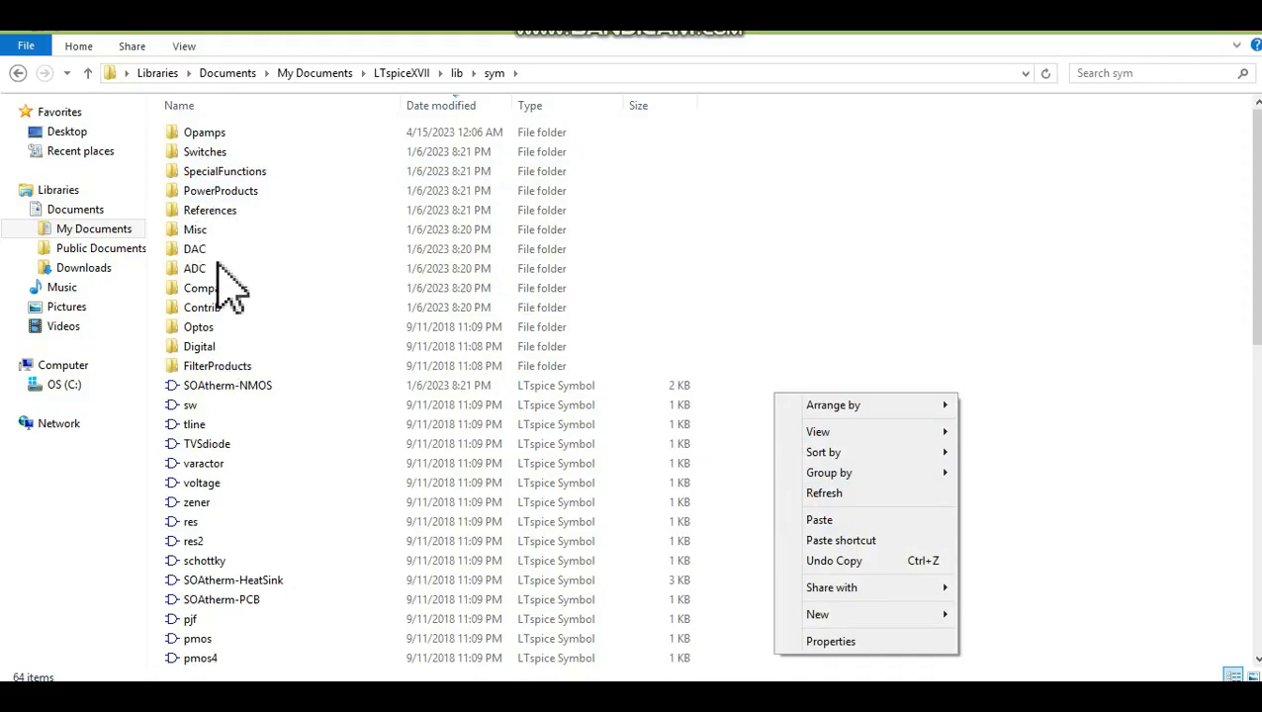
{"action": "double_click", "coordinate": [205, 130]}
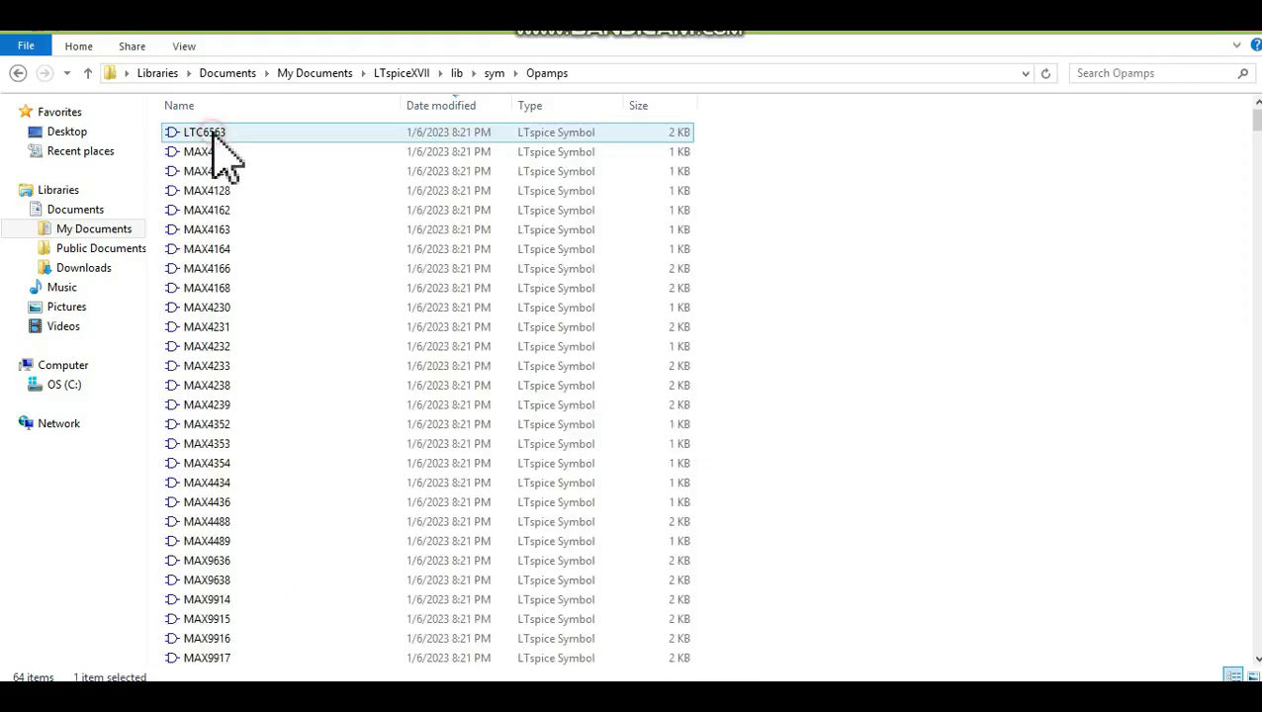
{"action": "right_click", "coordinate": [920, 439]}
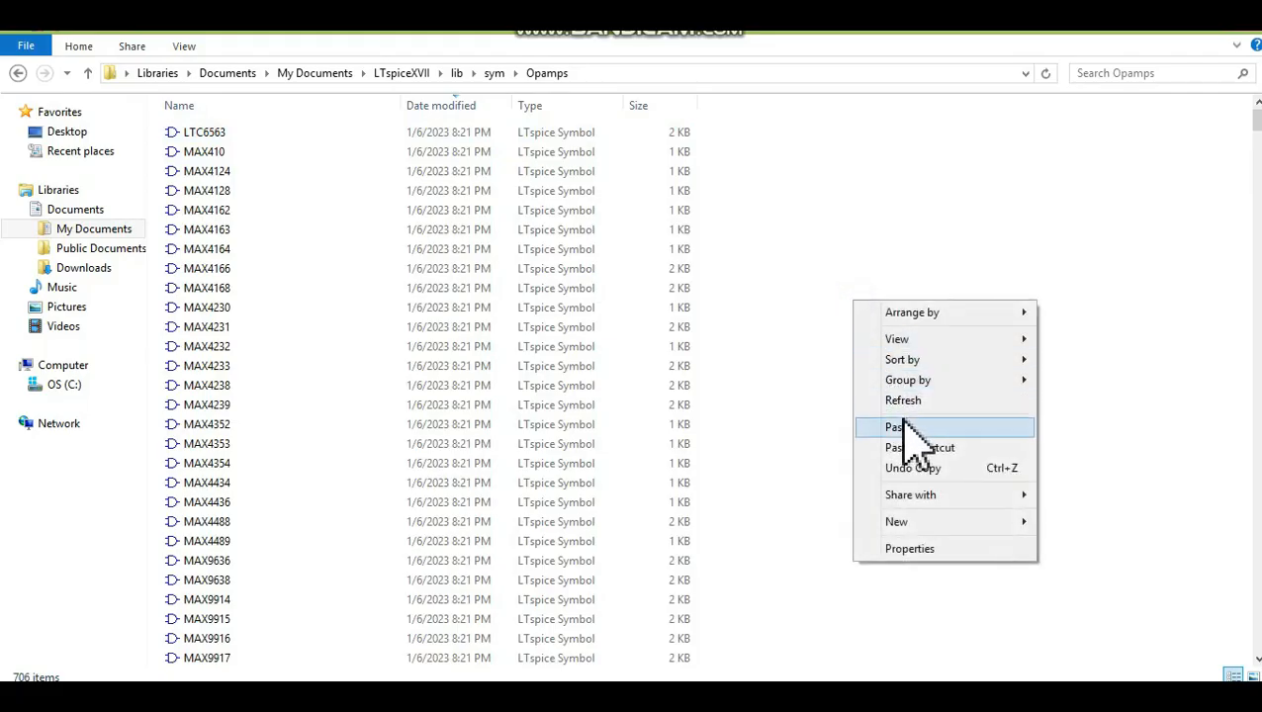
{"action": "left_click", "coordinate": [894, 427]}
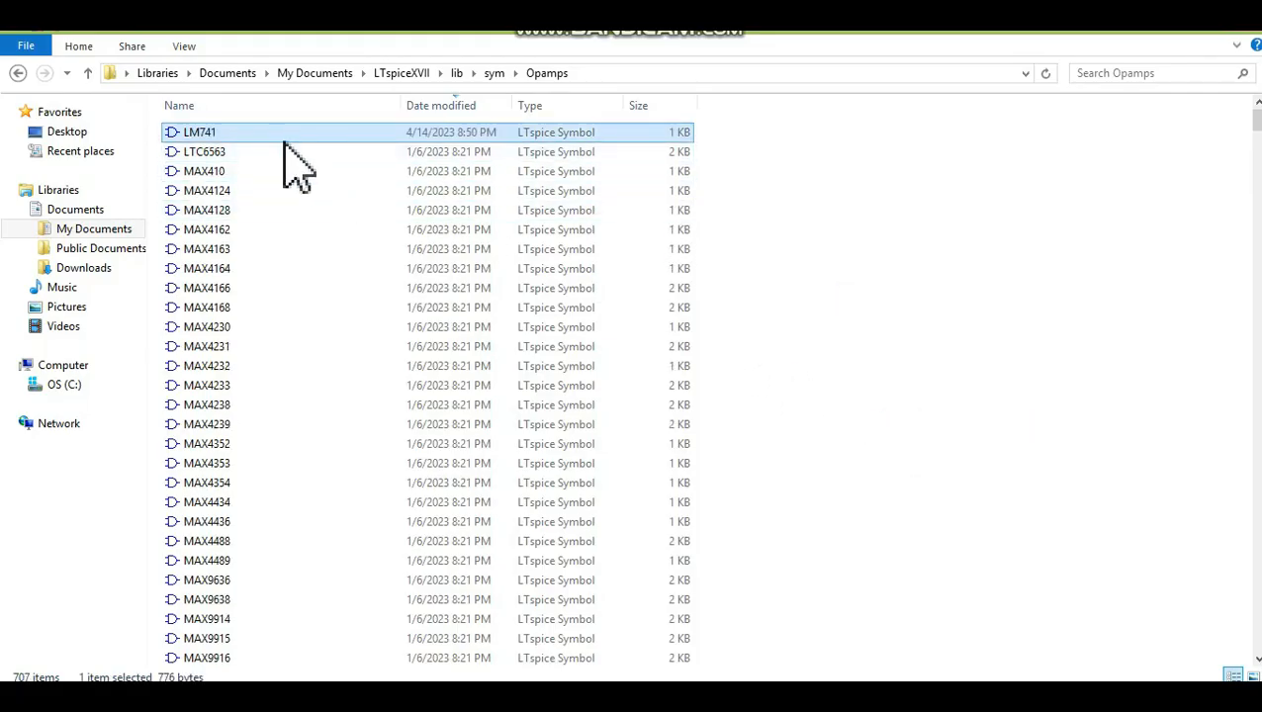
{"action": "mouse_move", "coordinate": [214, 162]}
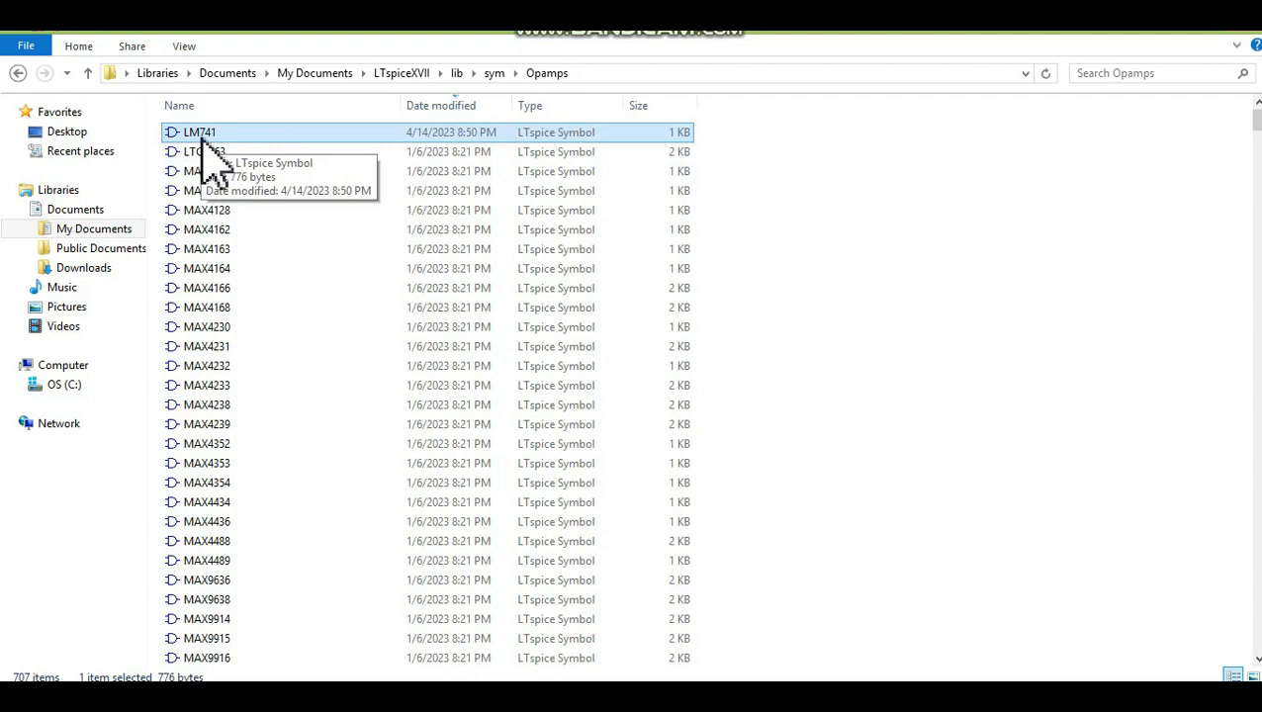
{"action": "mouse_move", "coordinate": [485, 109]}
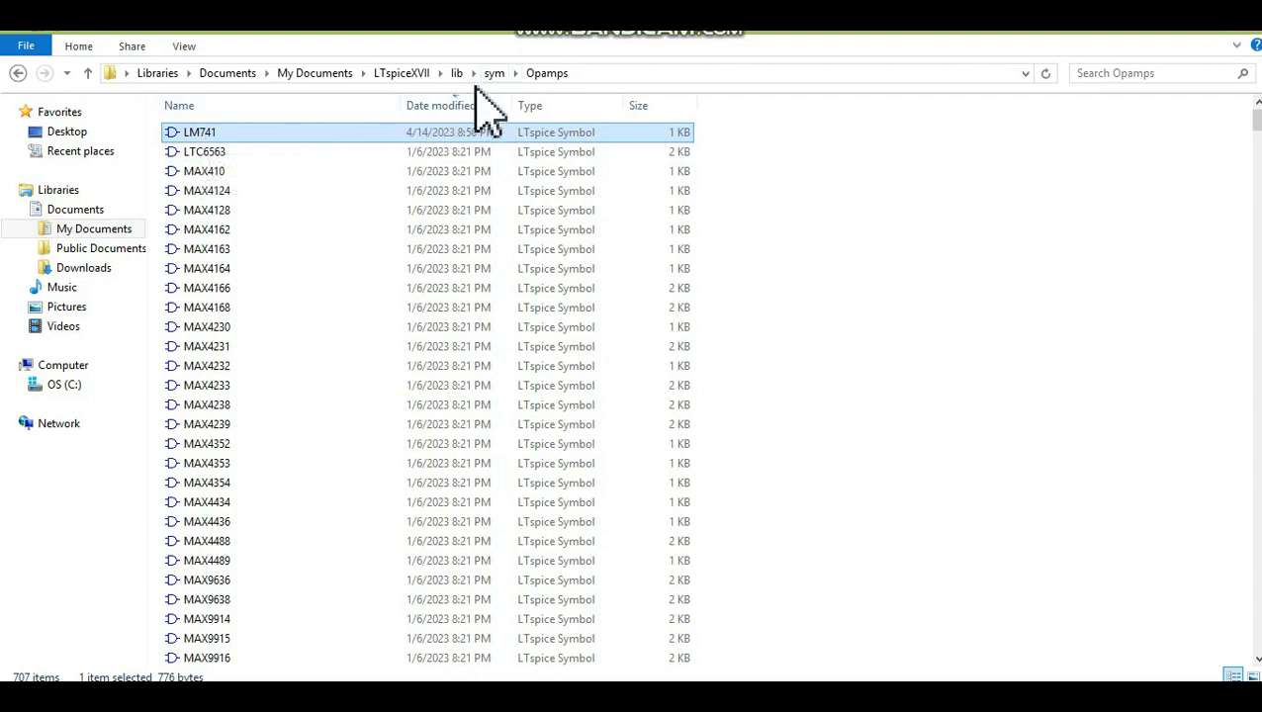
Navigate back up to the lib folder and into the sub model folder
{"action": "left_click", "coordinate": [494, 71]}
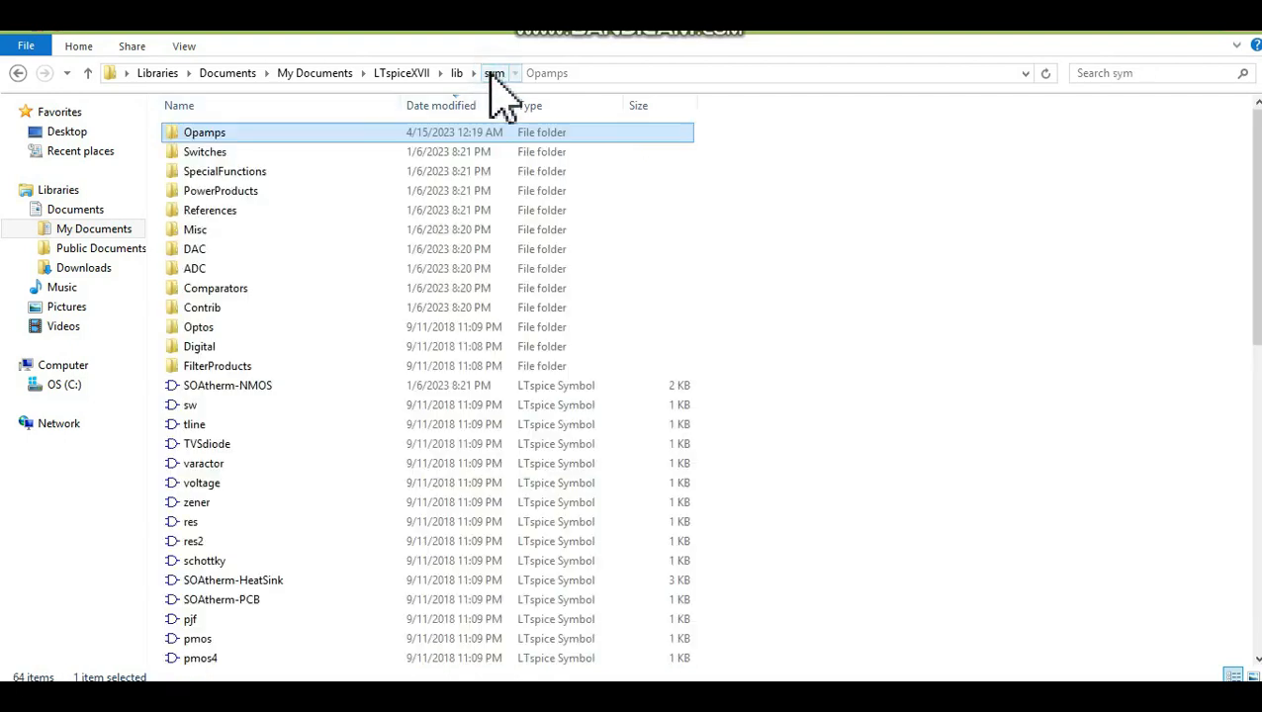
{"action": "left_click", "coordinate": [457, 71]}
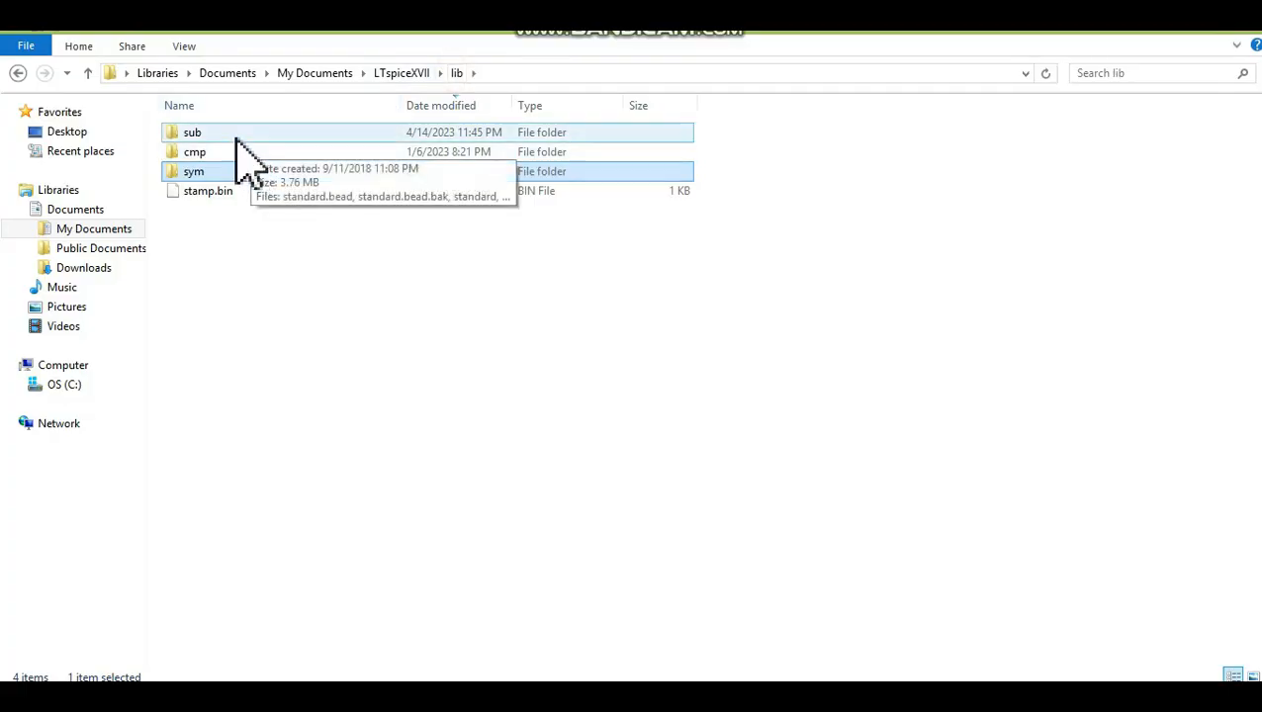
{"action": "double_click", "coordinate": [192, 131]}
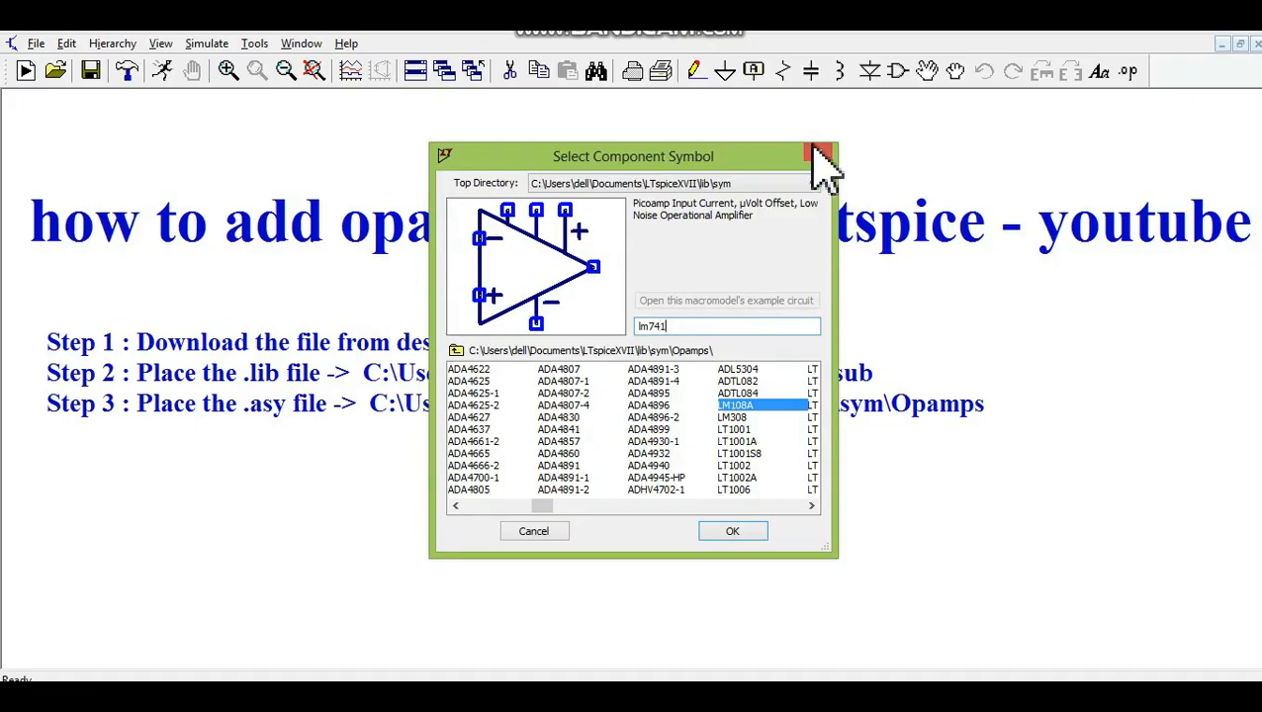
Close the symbol chooser and the error message, leaving the LM741 inverting-amplifier schematic
{"action": "left_click", "coordinate": [818, 156]}
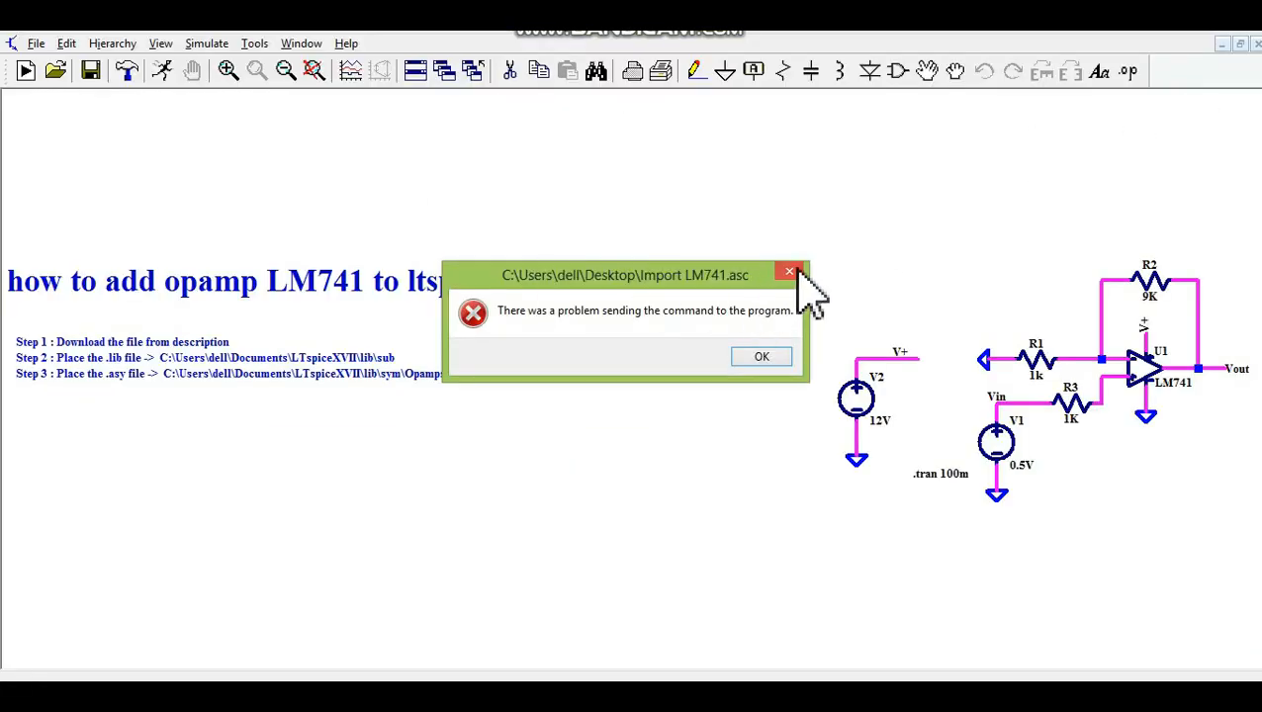
{"action": "left_click", "coordinate": [761, 356]}
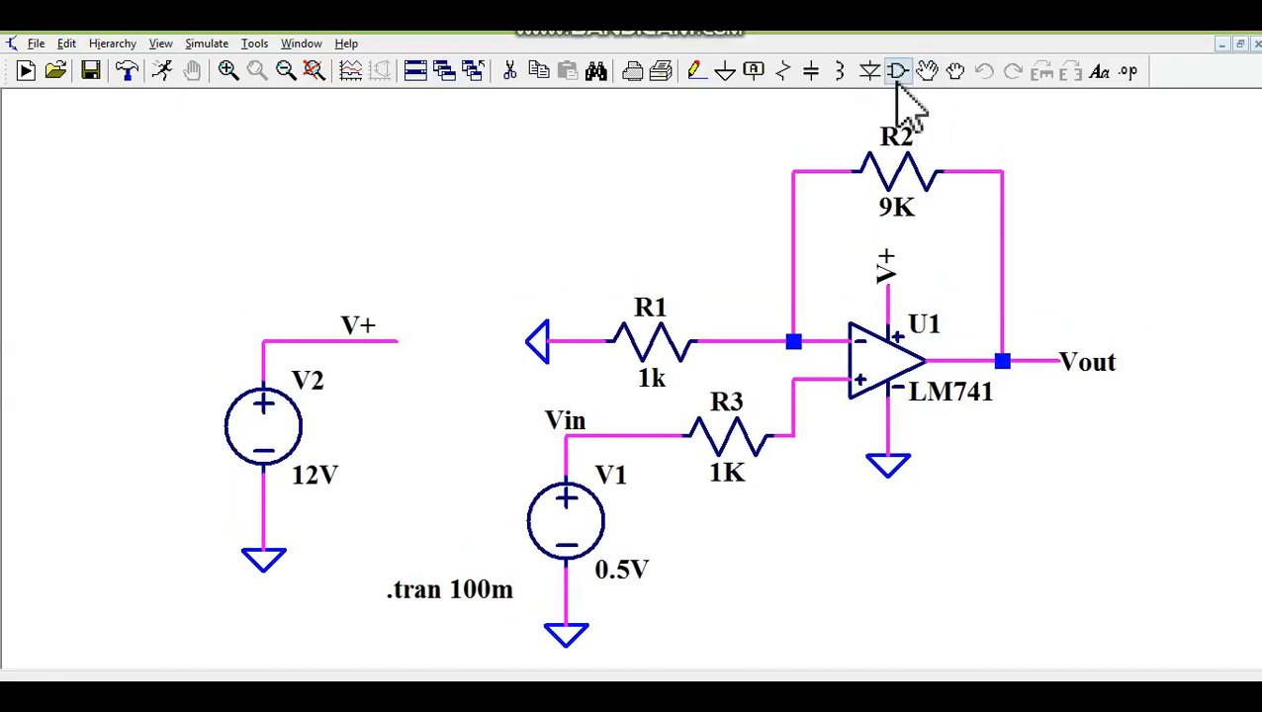
Confirm LM741 appears among the Opamps symbols in the component chooser, then close it
{"action": "left_click", "coordinate": [898, 72]}
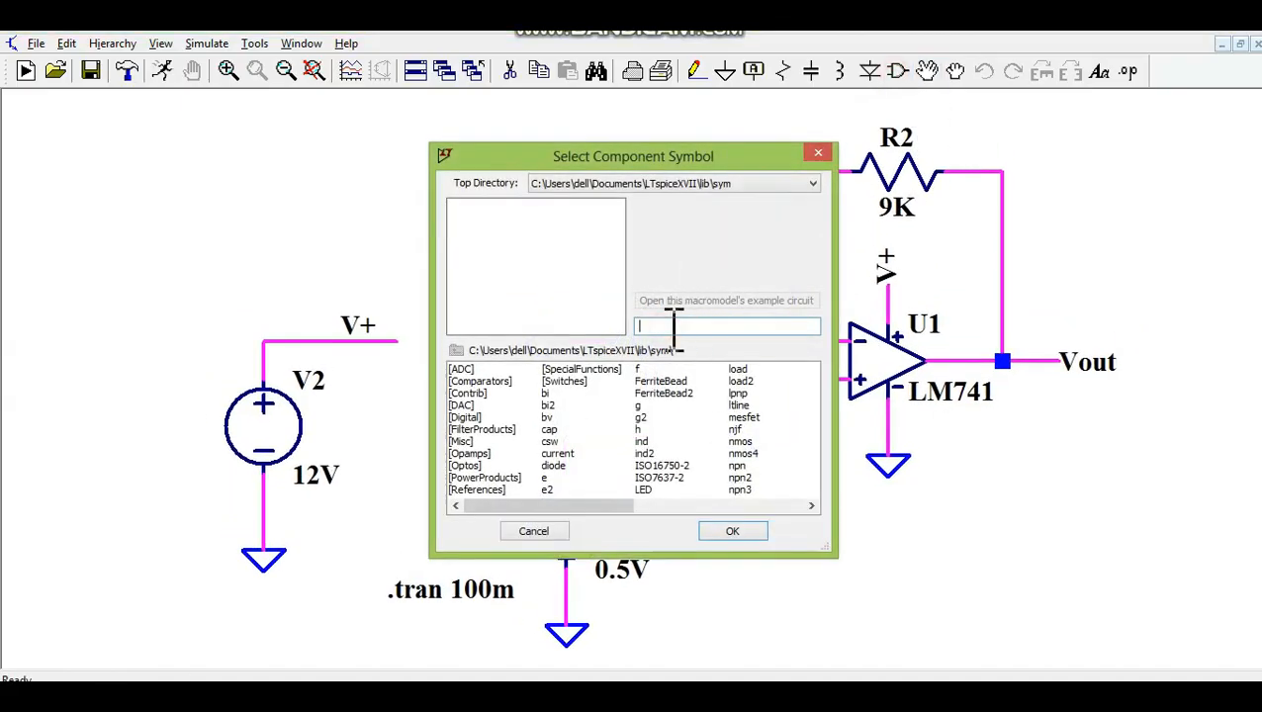
{"action": "type", "text": "lm74"}
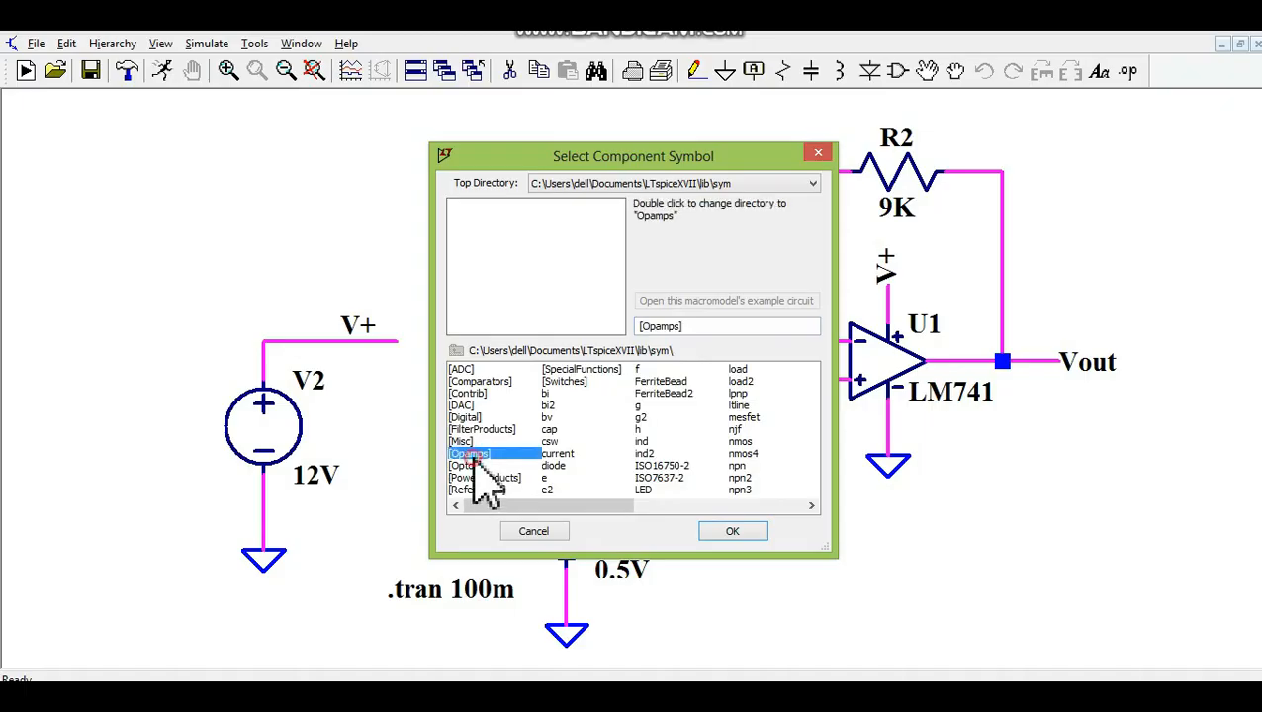
{"action": "double_click", "coordinate": [470, 453]}
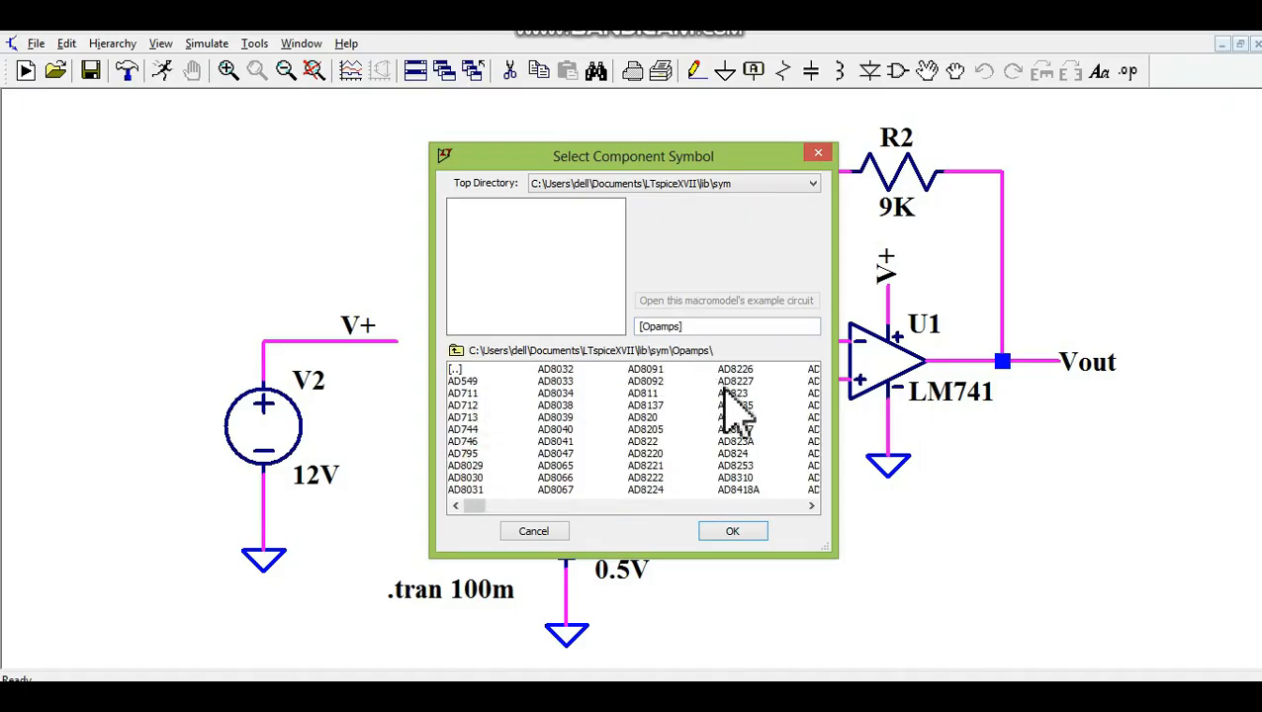
{"action": "left_click", "coordinate": [808, 506]}
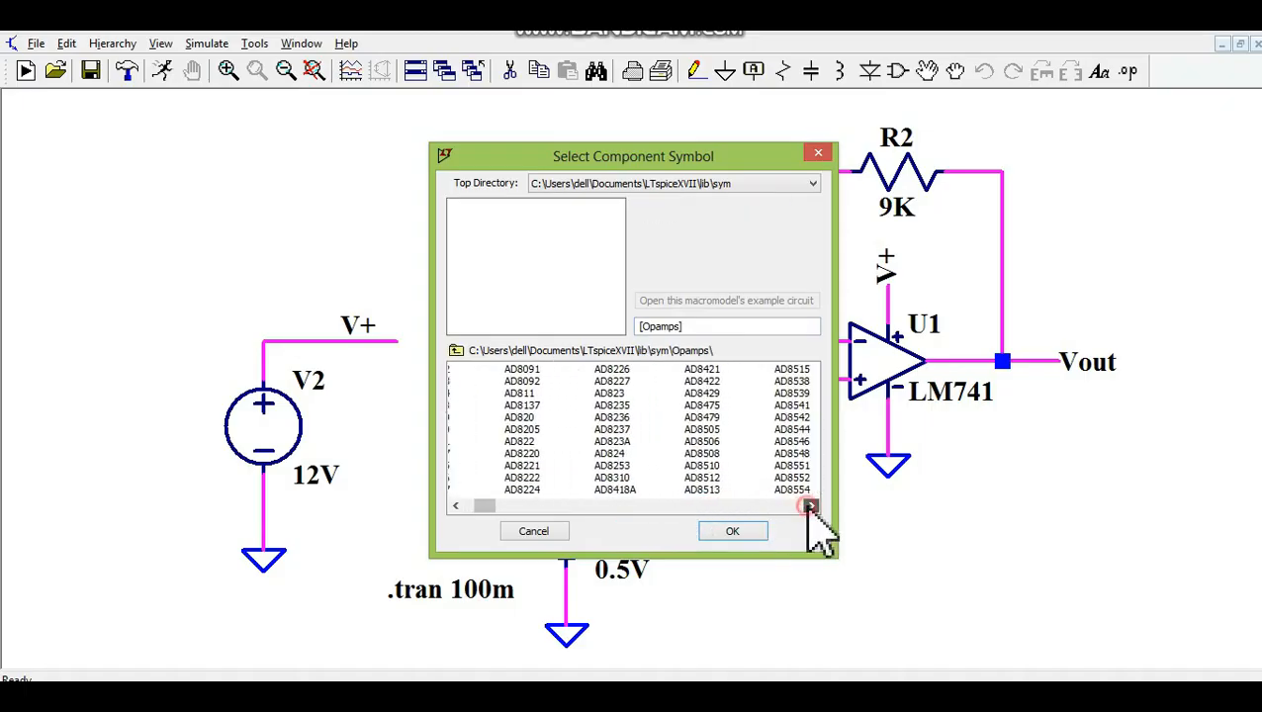
{"action": "left_click", "coordinate": [808, 507]}
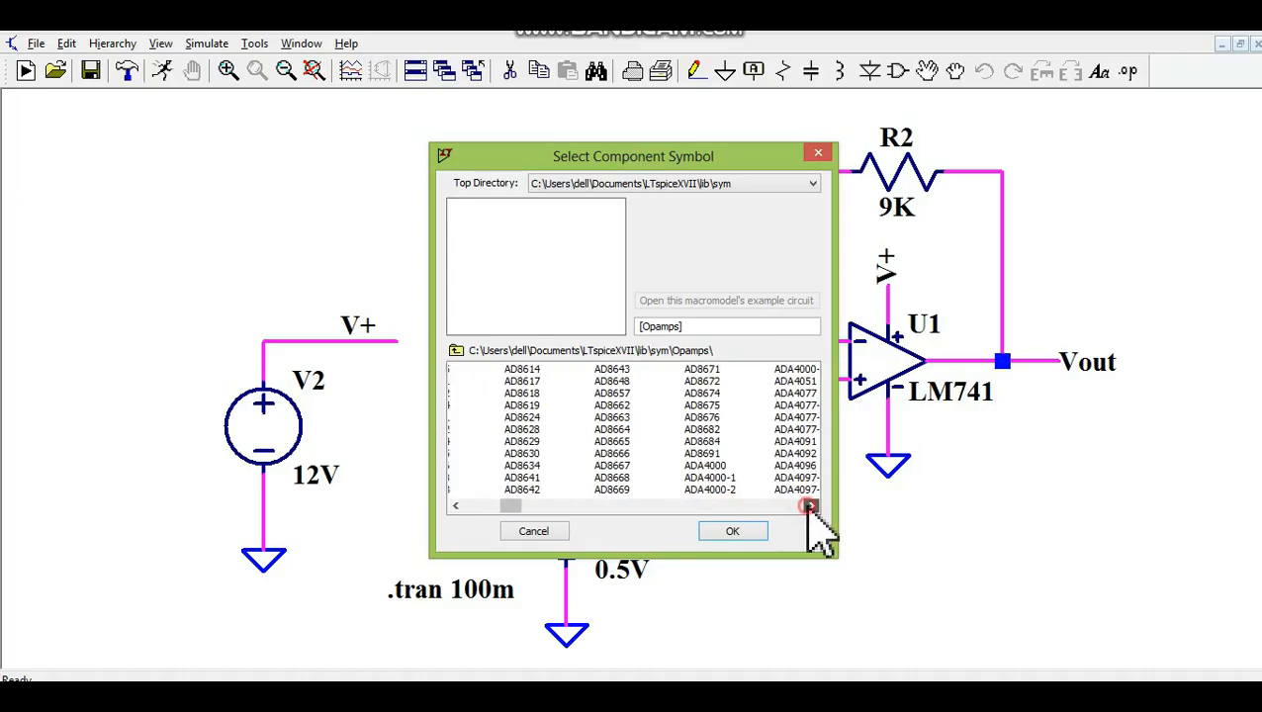
{"action": "left_click", "coordinate": [809, 507]}
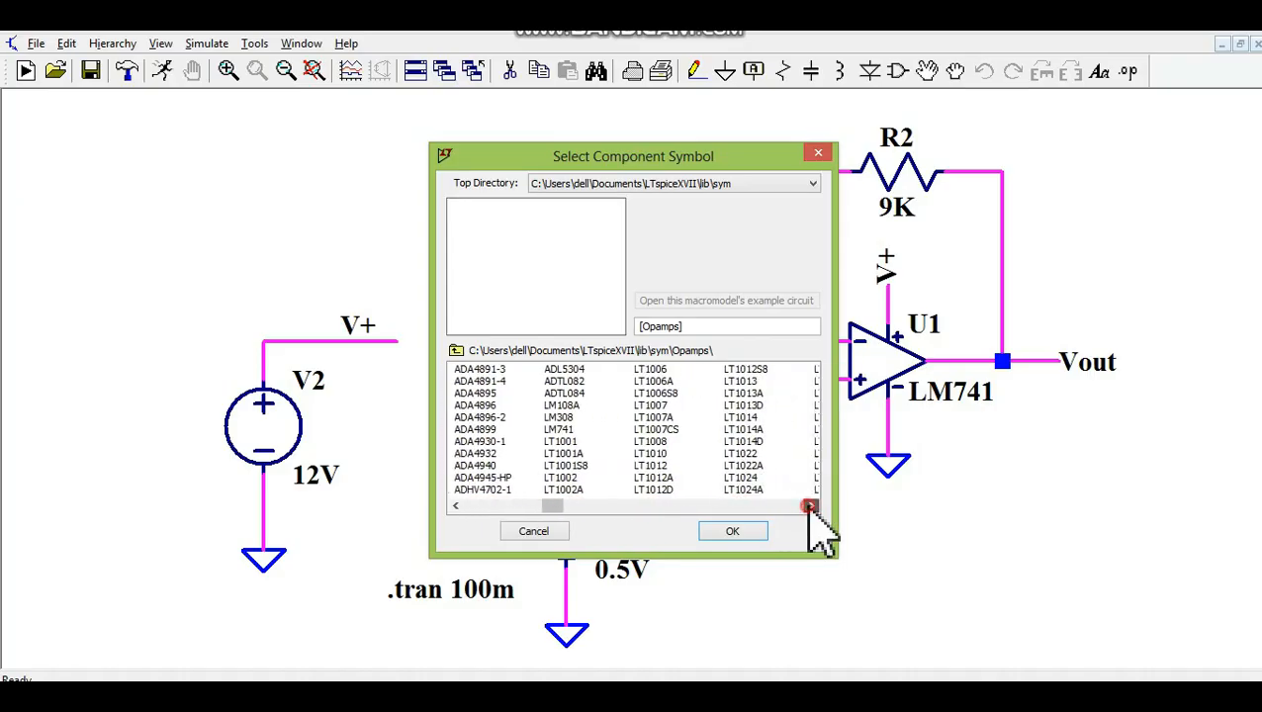
{"action": "left_click", "coordinate": [811, 507]}
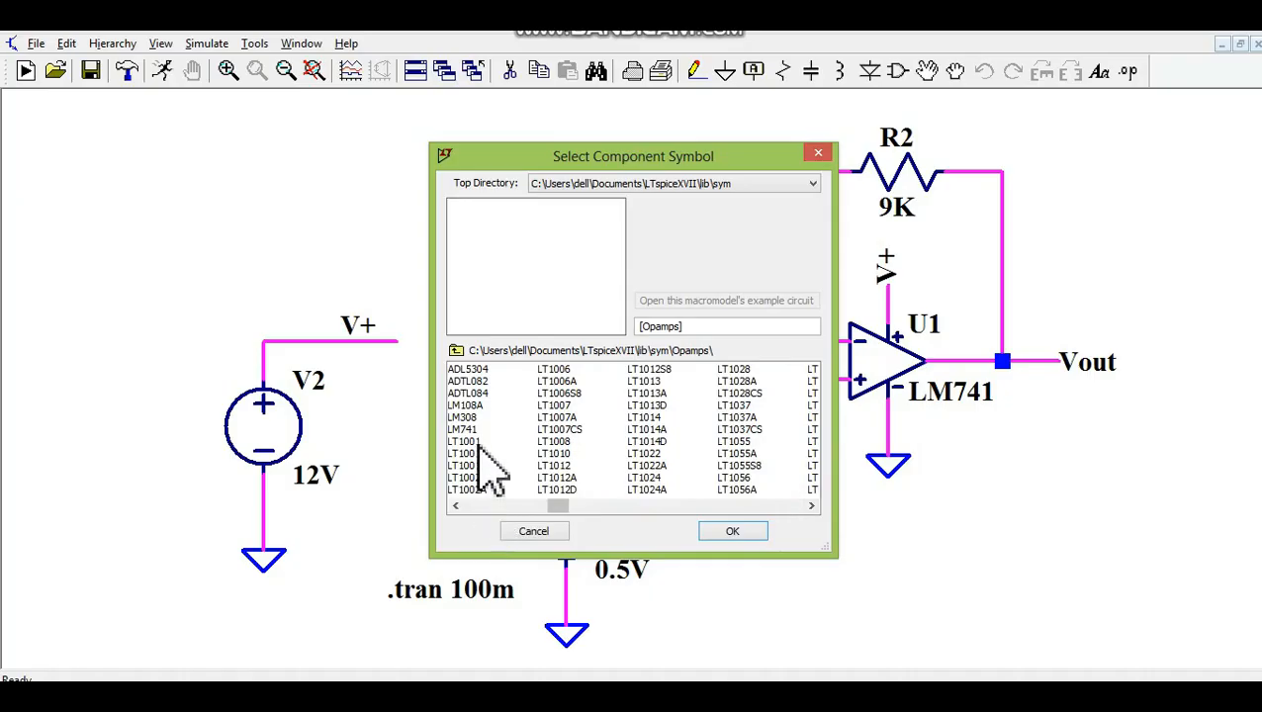
{"action": "left_click", "coordinate": [463, 430]}
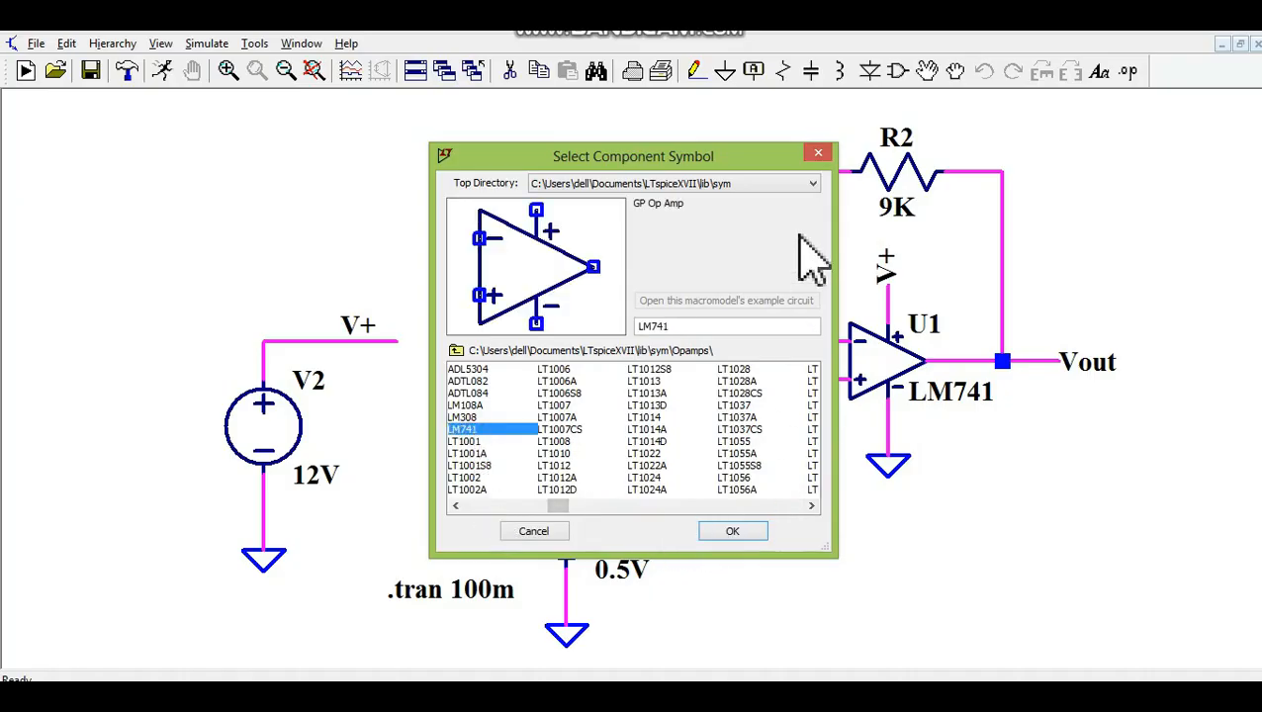
{"action": "left_click", "coordinate": [732, 531]}
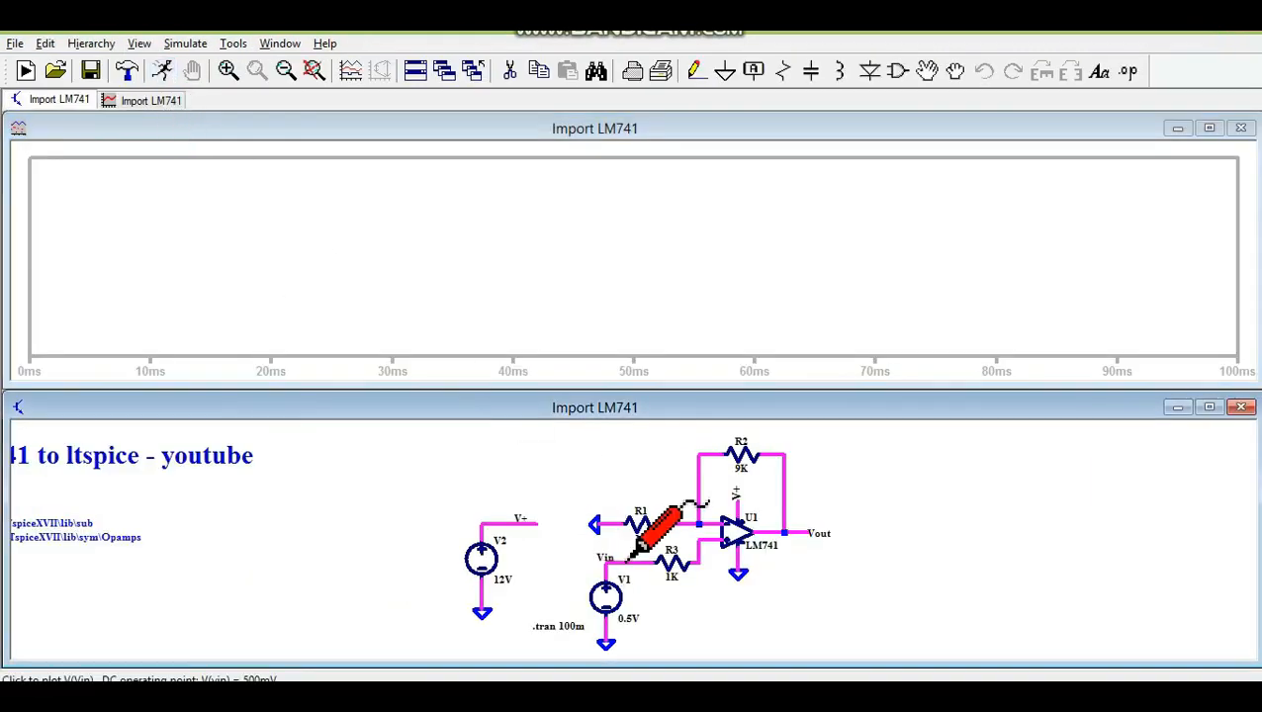
Probe a circuit node to plot its voltage on the waveform viewer
{"action": "left_click", "coordinate": [653, 534]}
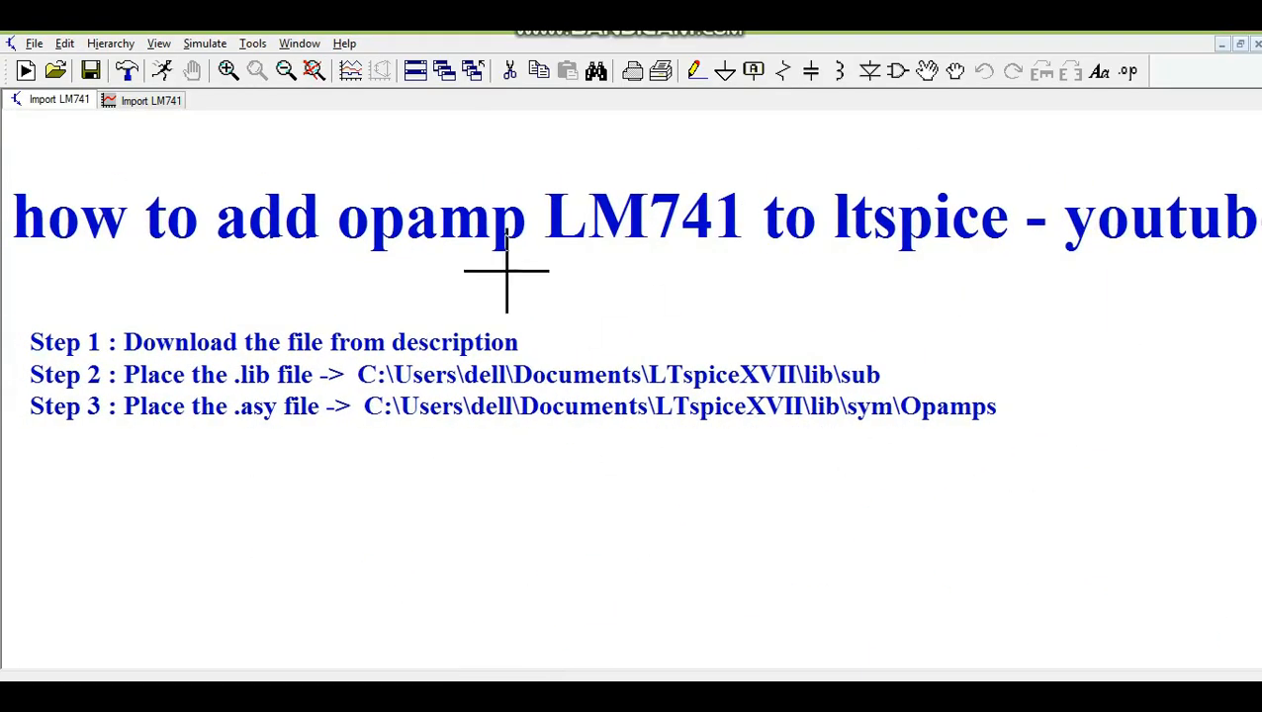
{"action": "mouse_move", "coordinate": [682, 237]}
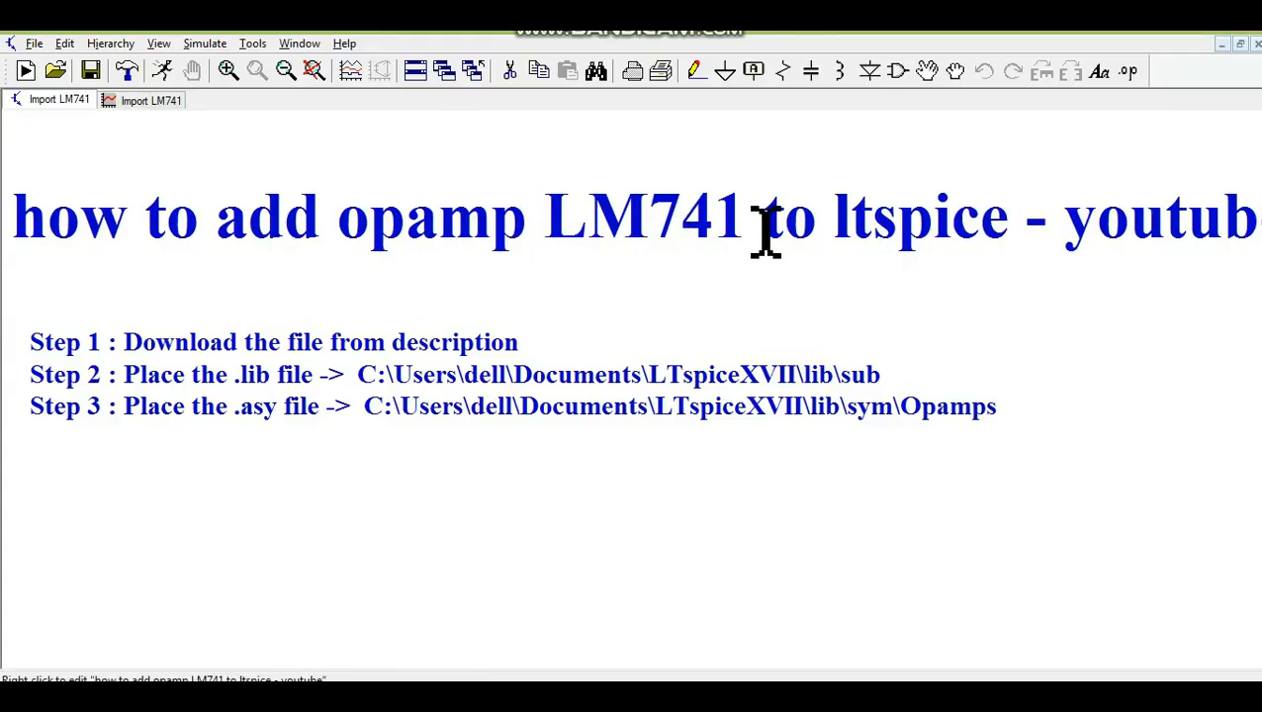
{"action": "mouse_move", "coordinate": [56, 277]}
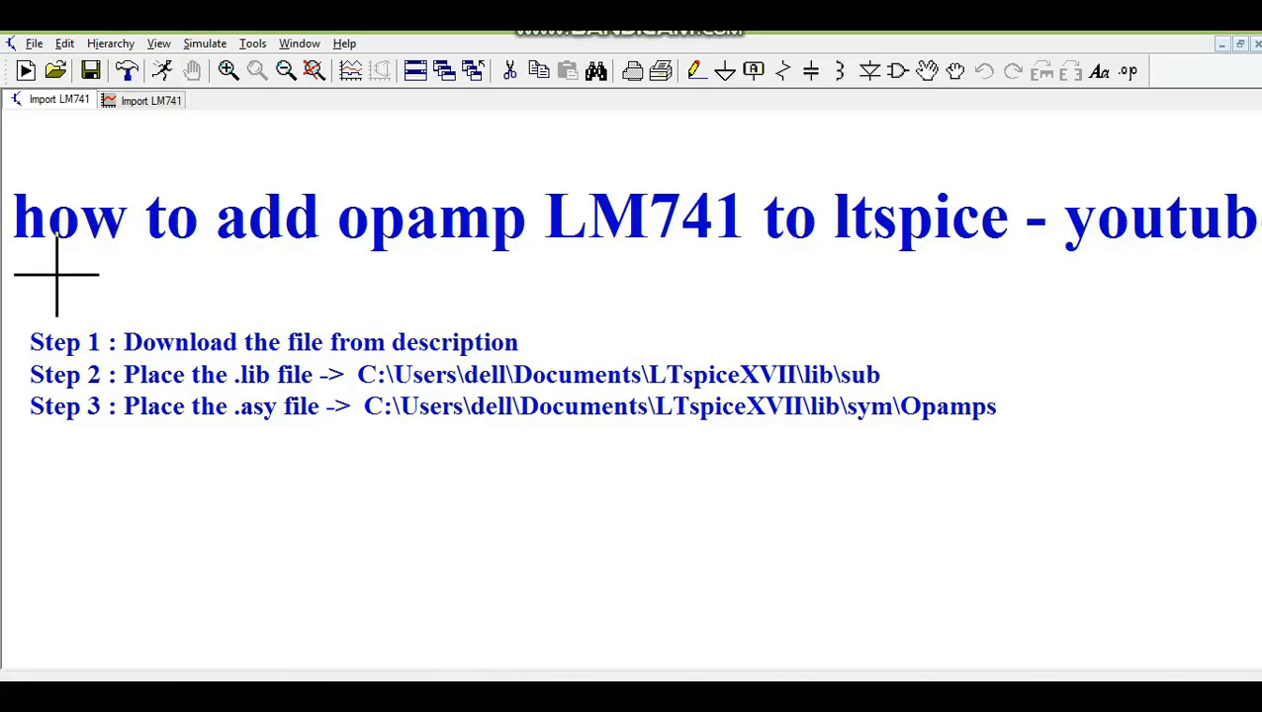
{"action": "mouse_move", "coordinate": [139, 354]}
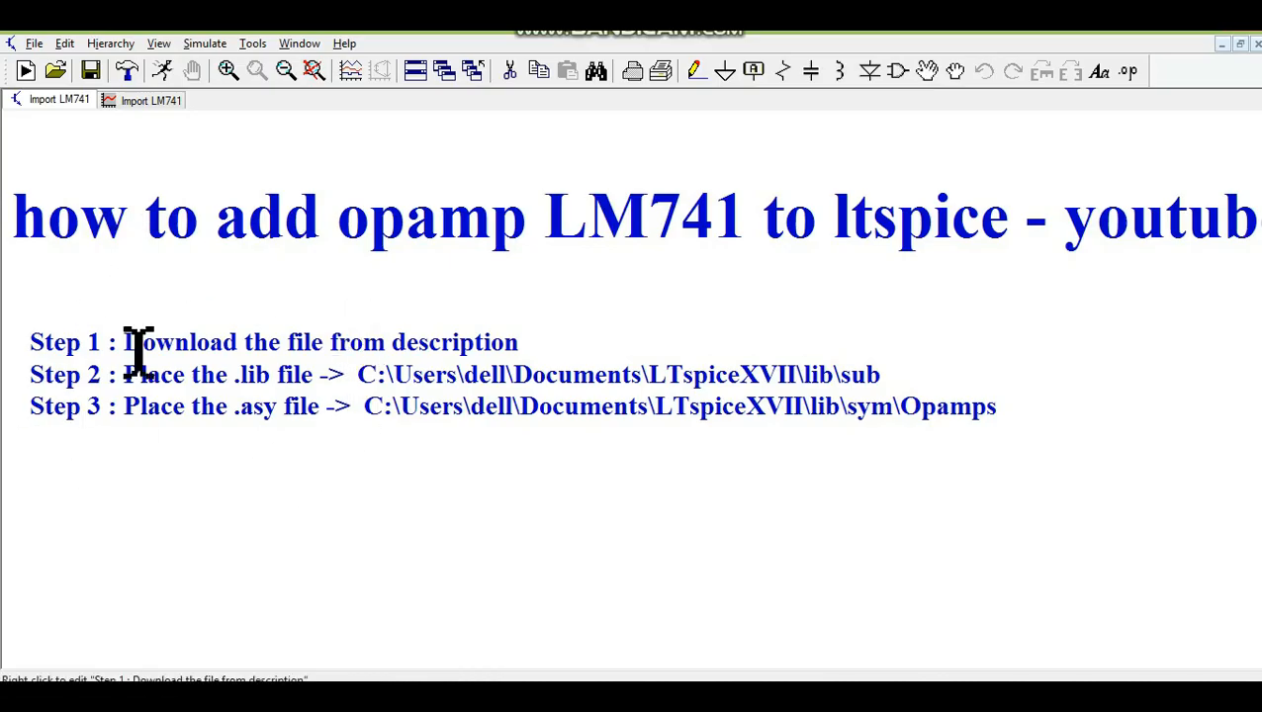